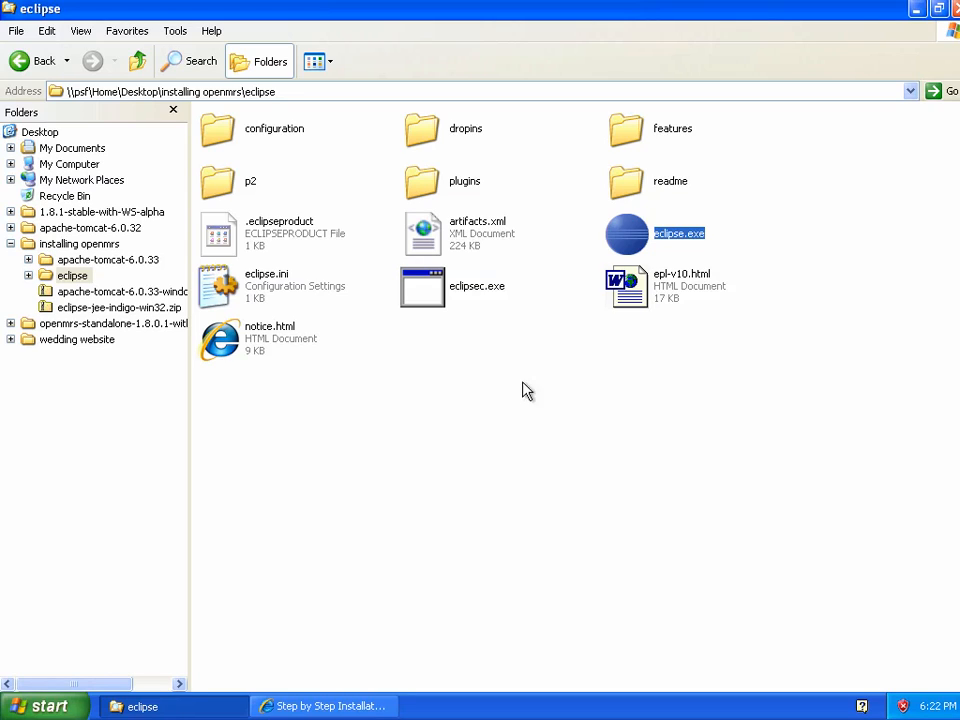
{"action": "mouse_move", "coordinate": [640, 236]}
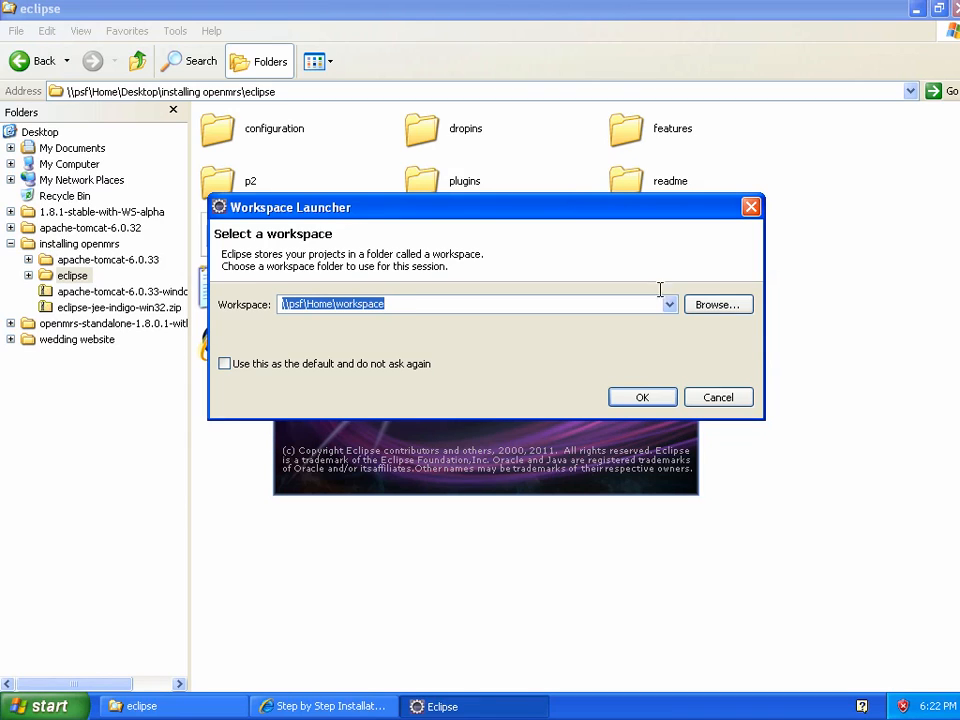
Step: Start Eclipse on the default workspace from the Workspace Launcher
{"action": "left_click", "coordinate": [642, 396]}
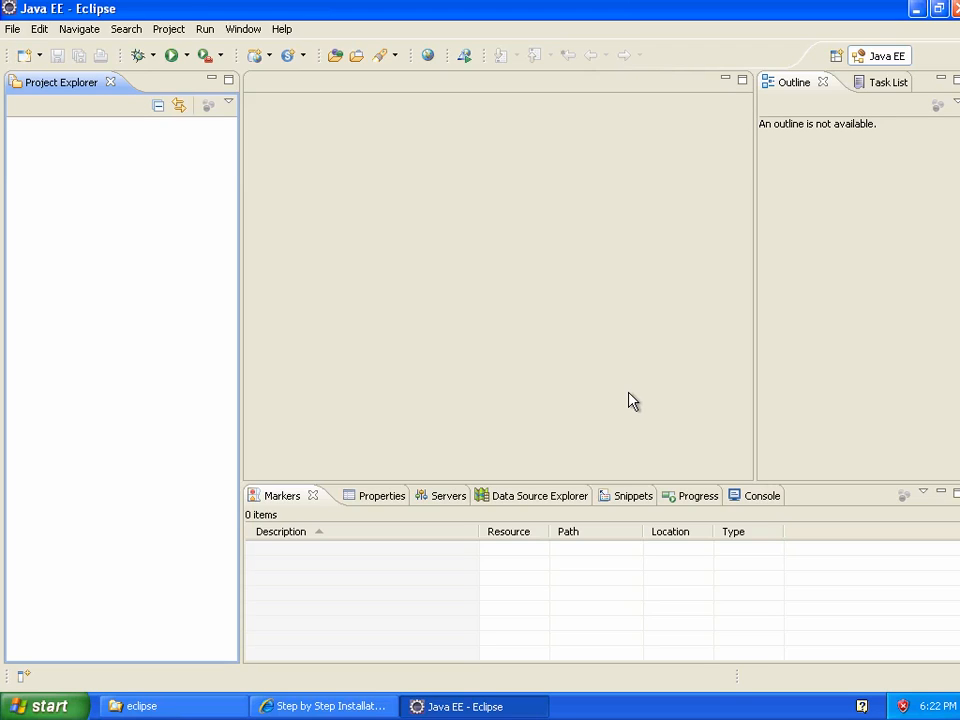
{"action": "mouse_move", "coordinate": [270, 24]}
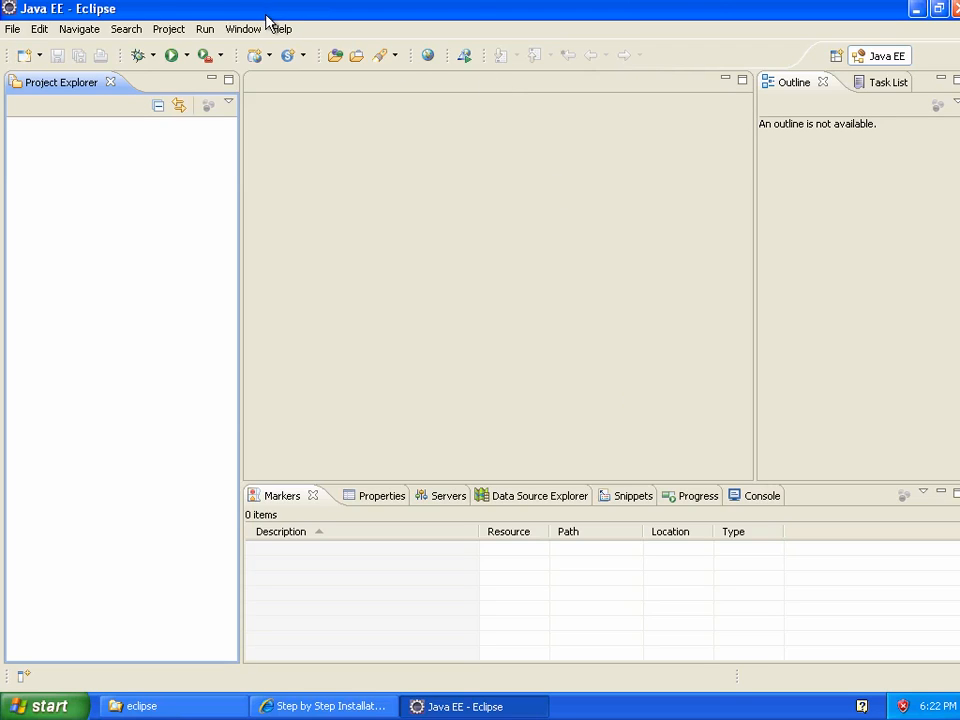
Step: Find 'subclipse' in the Eclipse Marketplace, start its install and expand the feature list
{"action": "left_click", "coordinate": [280, 28]}
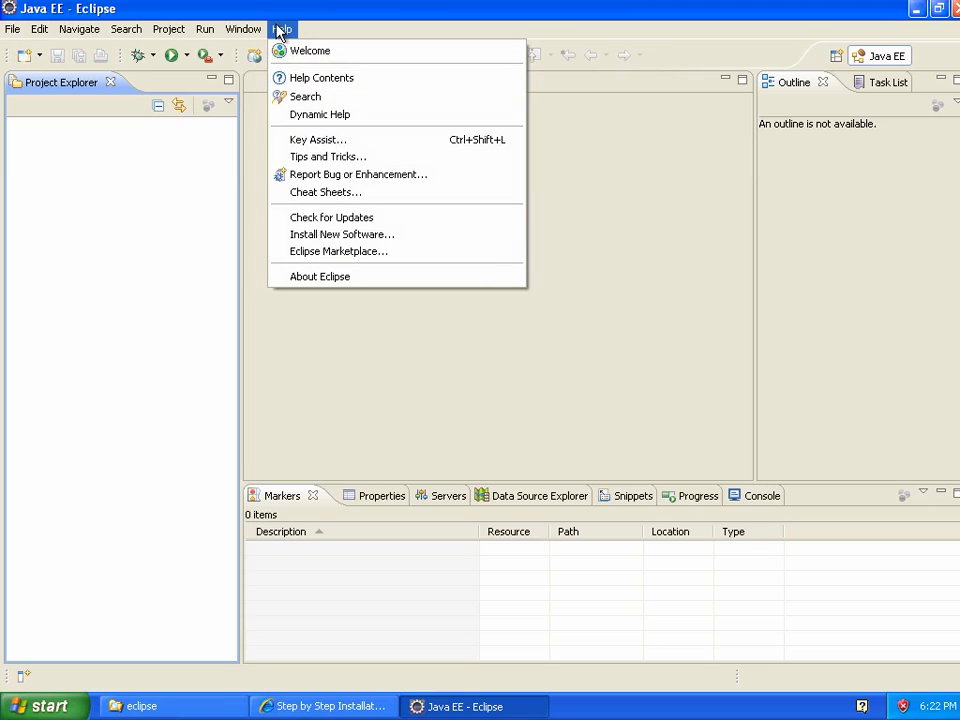
{"action": "mouse_move", "coordinate": [330, 260]}
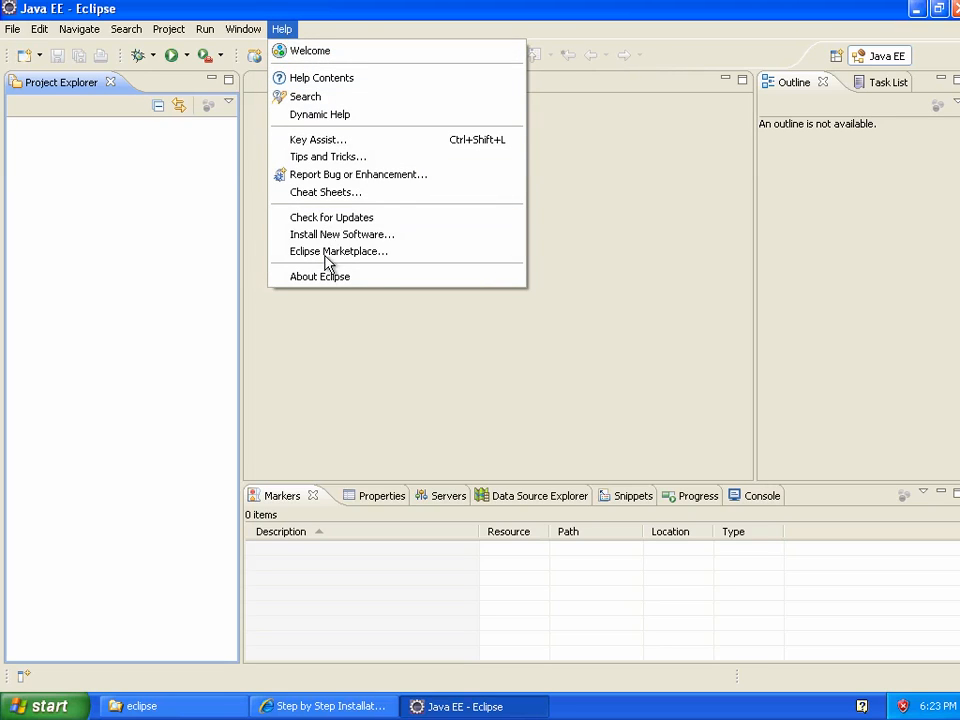
{"action": "left_click", "coordinate": [338, 252]}
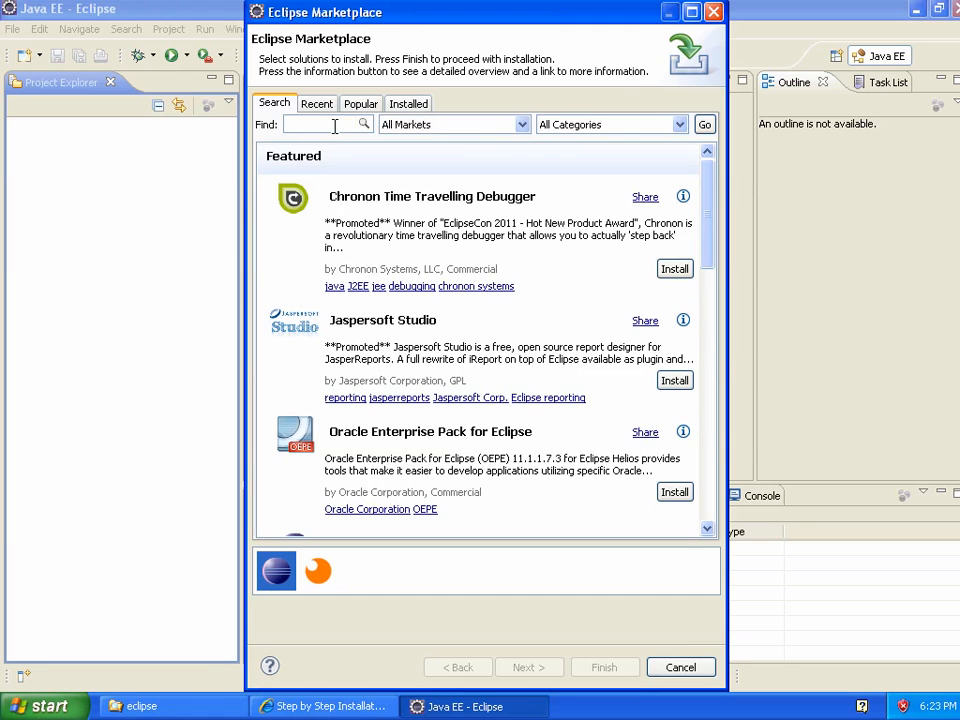
{"action": "type", "text": "subclipse"}
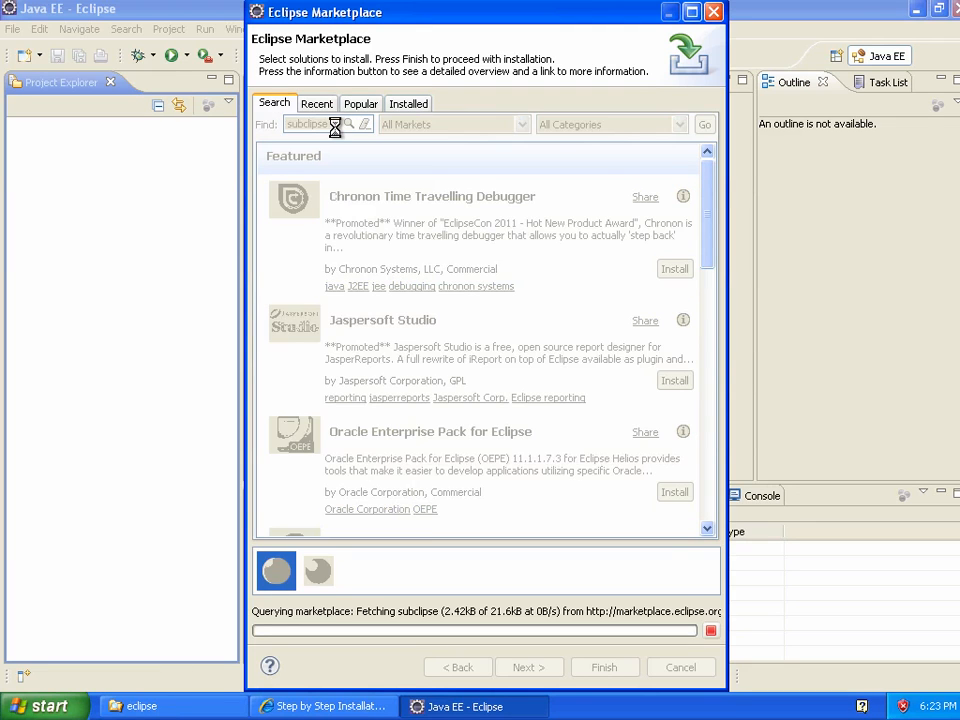
{"action": "left_click", "coordinate": [704, 124]}
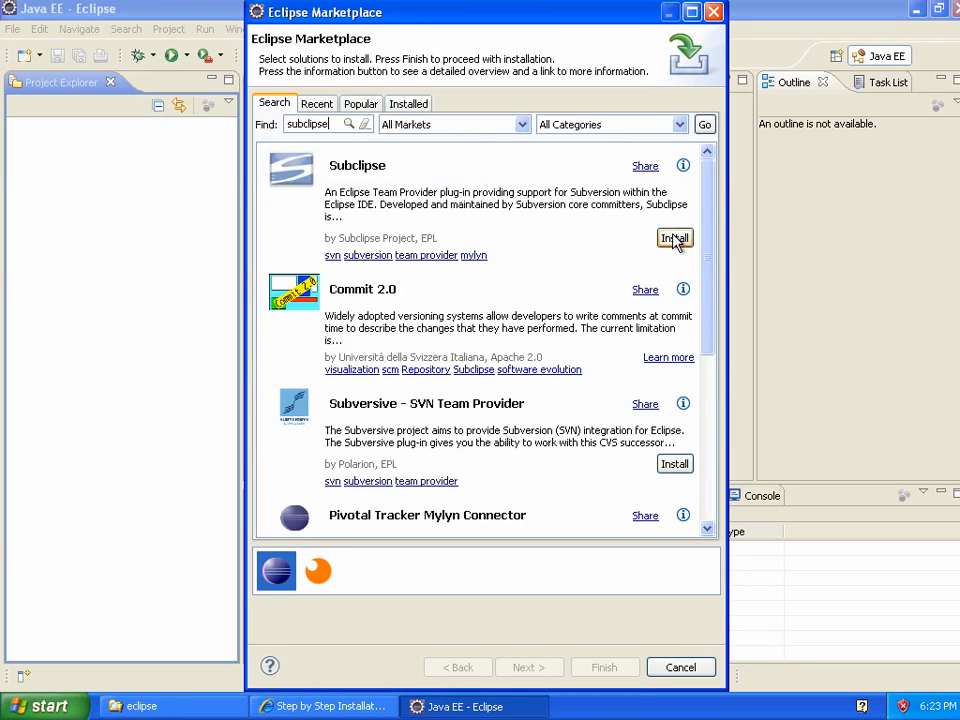
{"action": "left_click", "coordinate": [674, 238]}
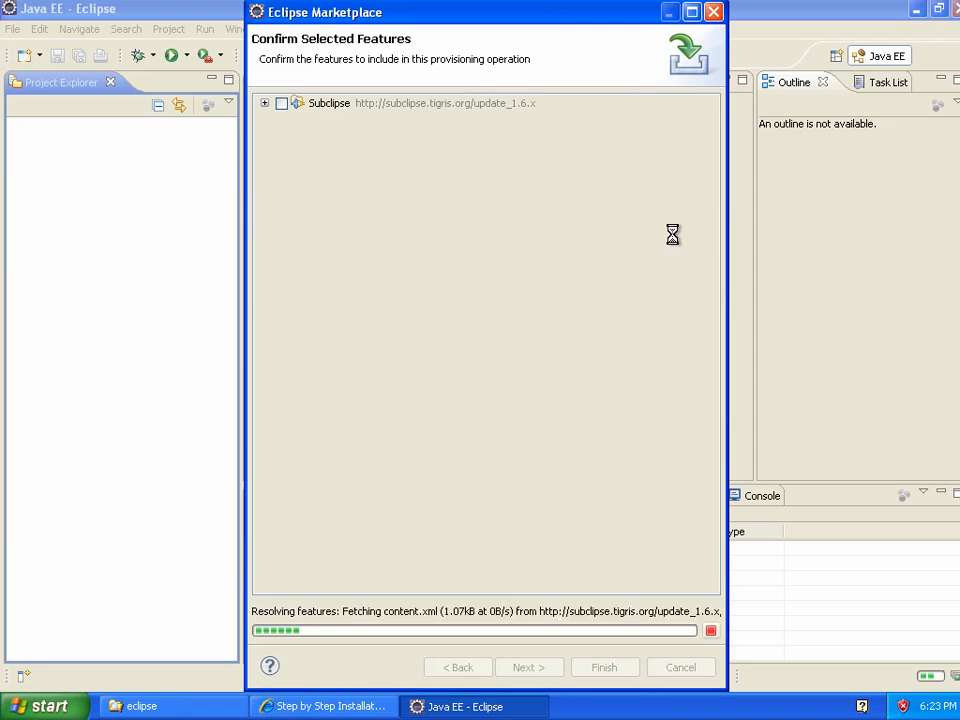
{"action": "left_click", "coordinate": [264, 104]}
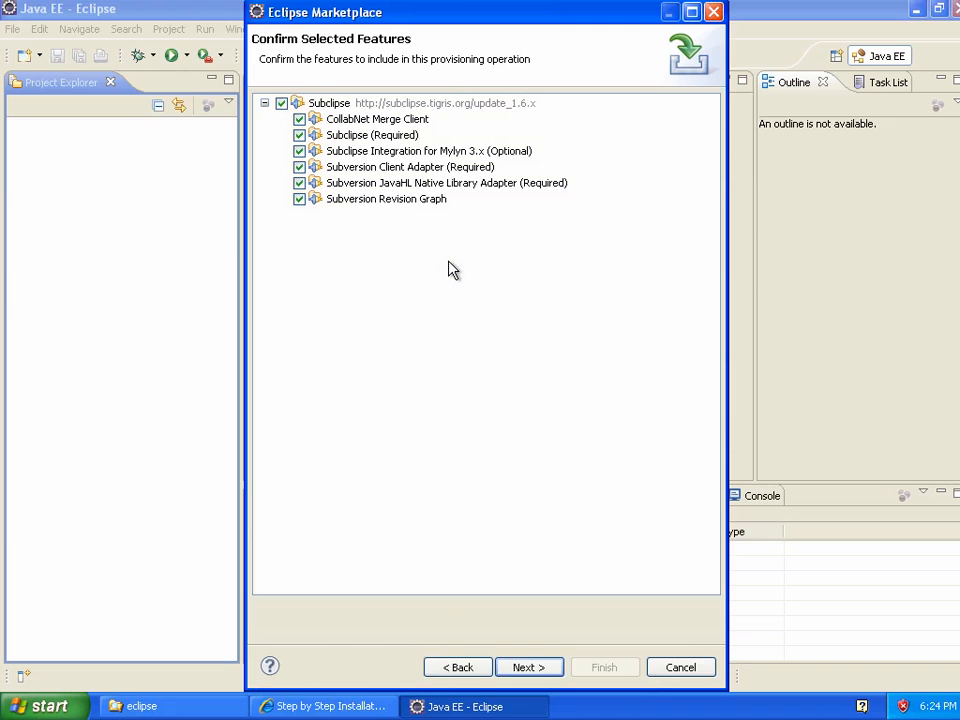
{"action": "mouse_move", "coordinate": [556, 648]}
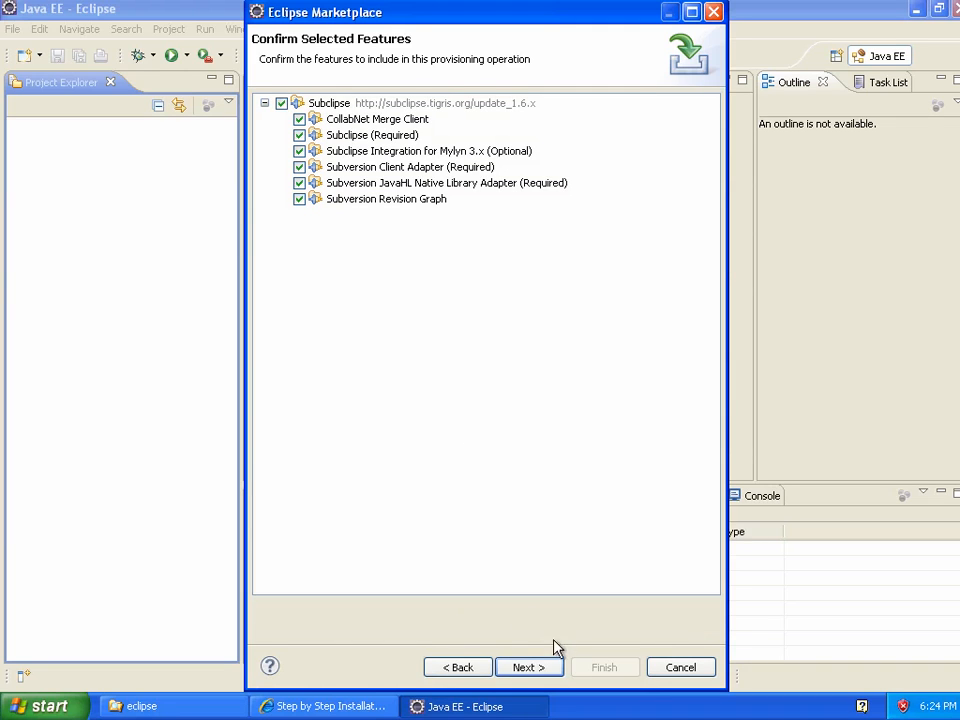
Step: Confirm the Subclipse features, accept the license agreements and begin the installation
{"action": "left_click", "coordinate": [528, 668]}
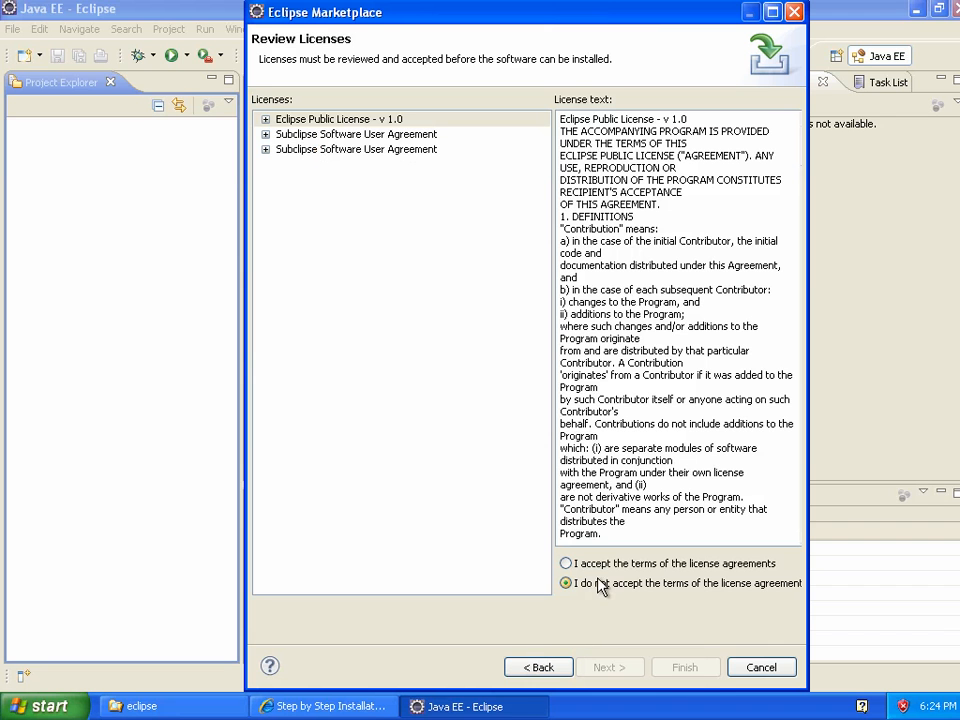
{"action": "left_click", "coordinate": [566, 564]}
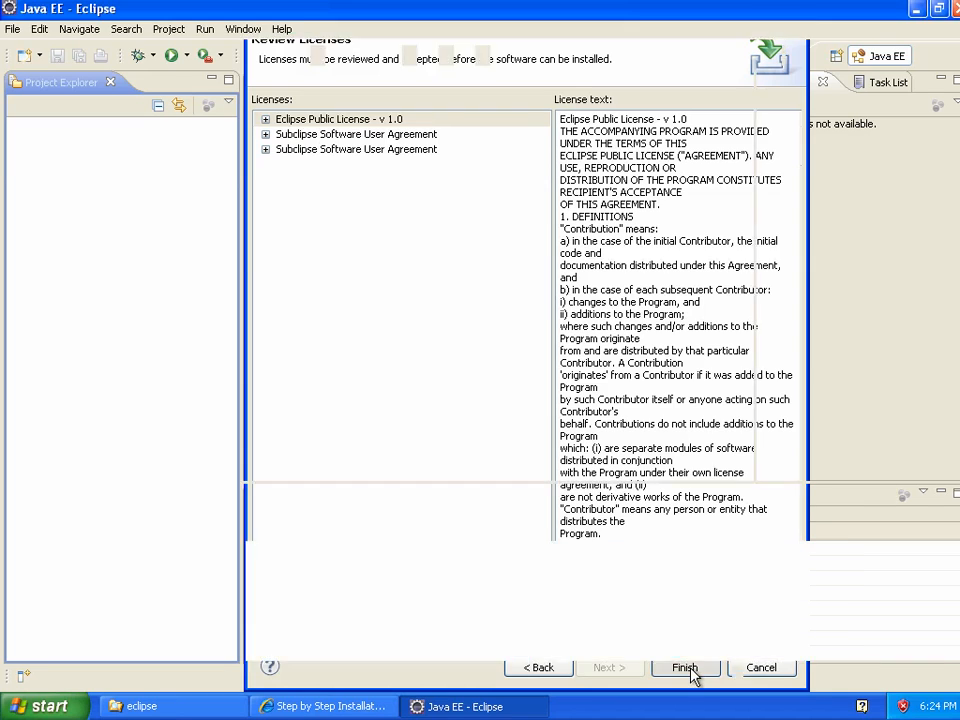
{"action": "left_click", "coordinate": [684, 668]}
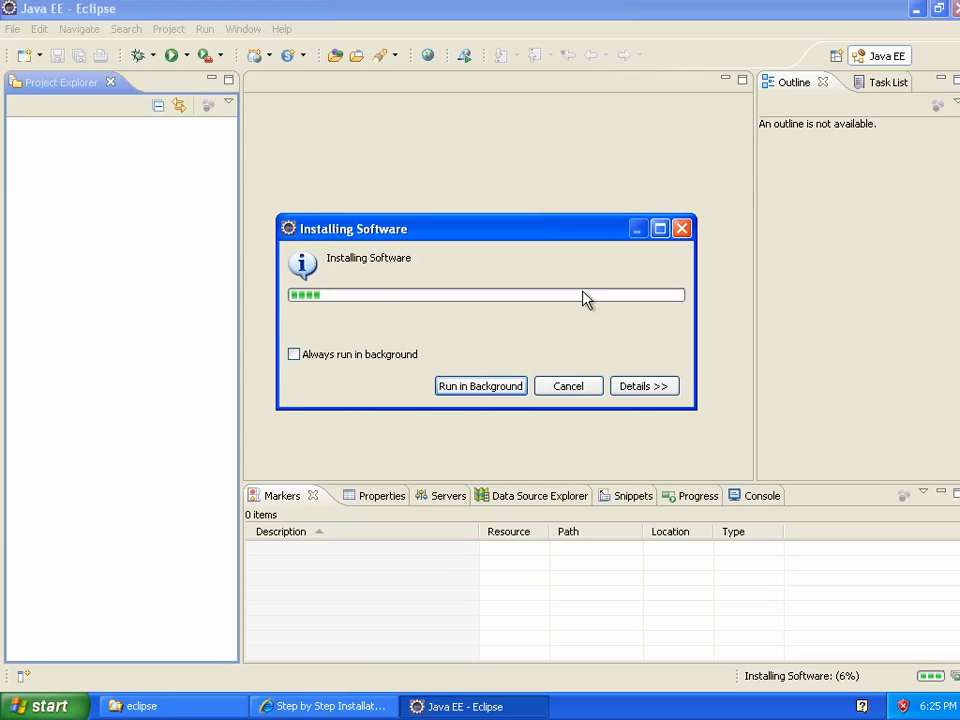
{"action": "mouse_move", "coordinate": [400, 308]}
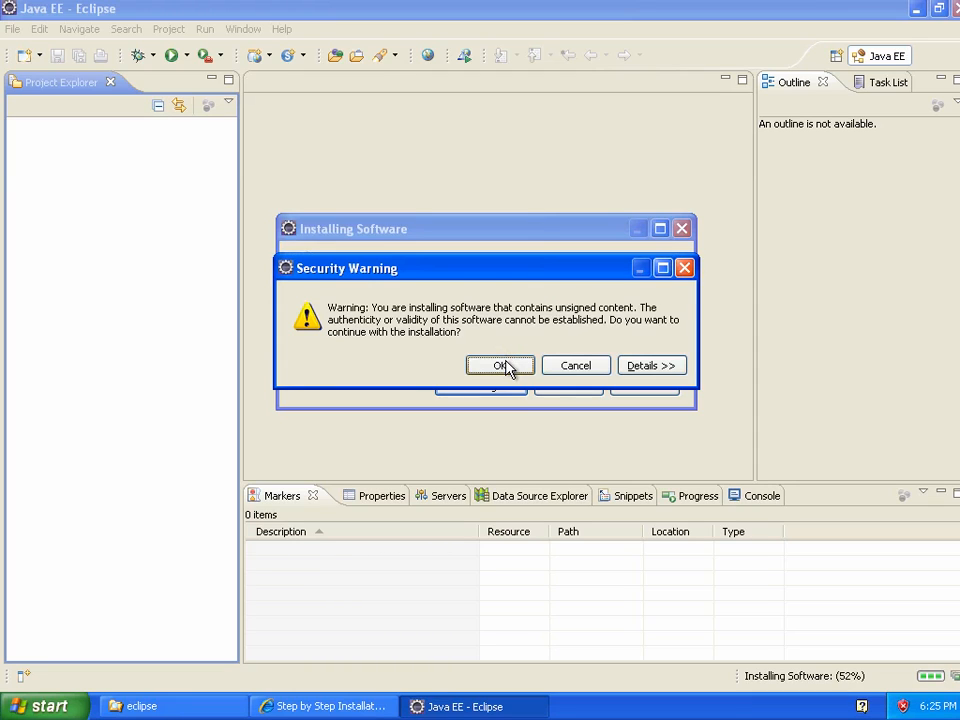
Step: Continue past the unsigned-content warning, then relaunch Eclipse from its installation folder
{"action": "left_click", "coordinate": [500, 364]}
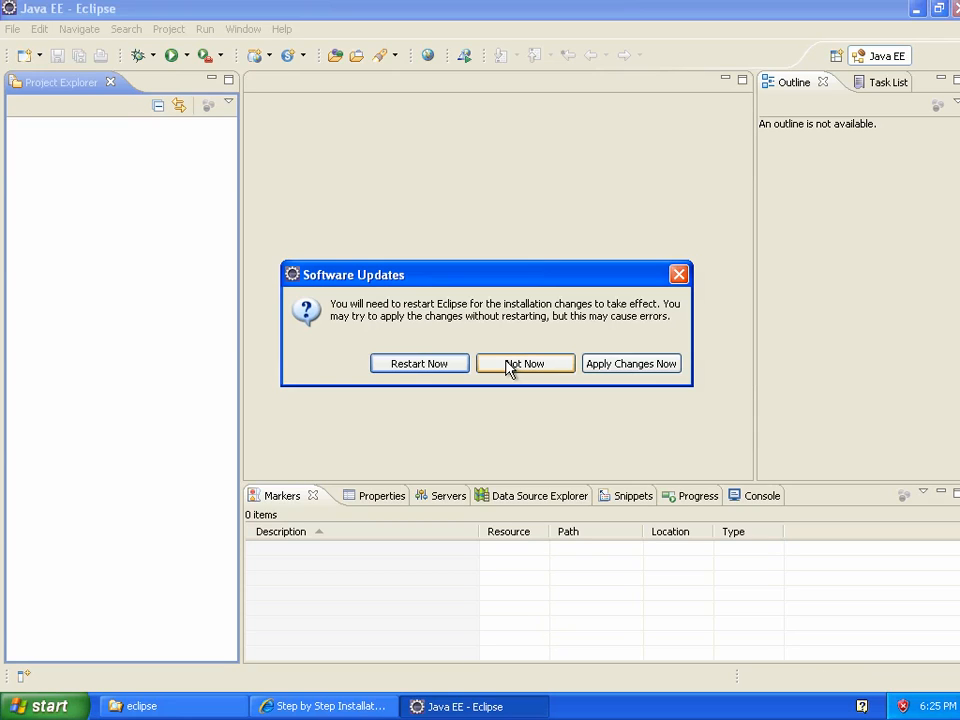
{"action": "mouse_move", "coordinate": [500, 368]}
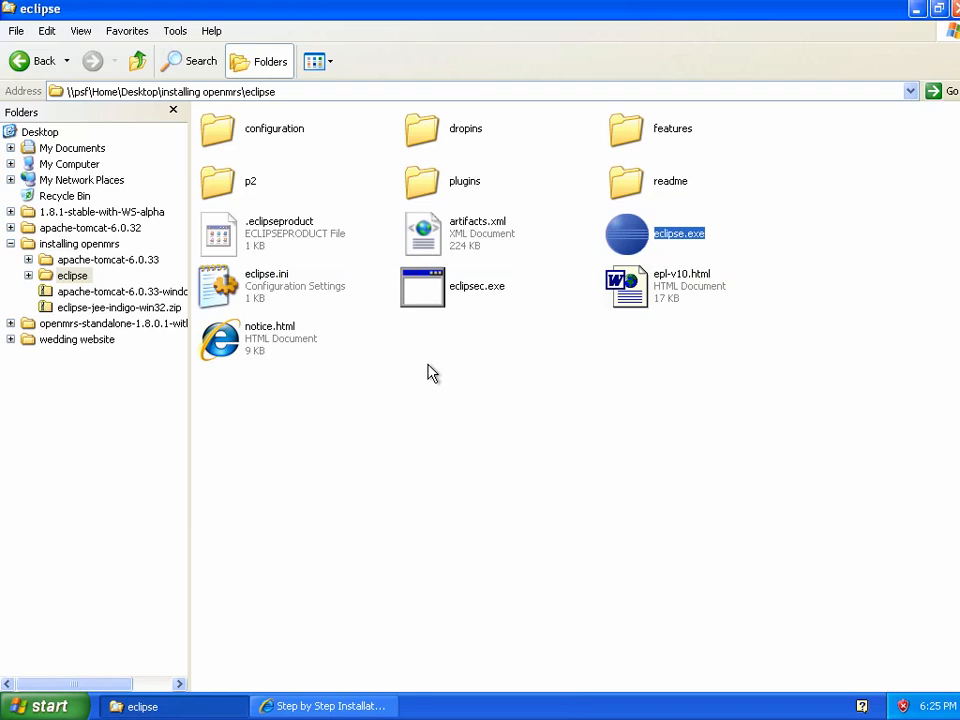
{"action": "double_click", "coordinate": [680, 232]}
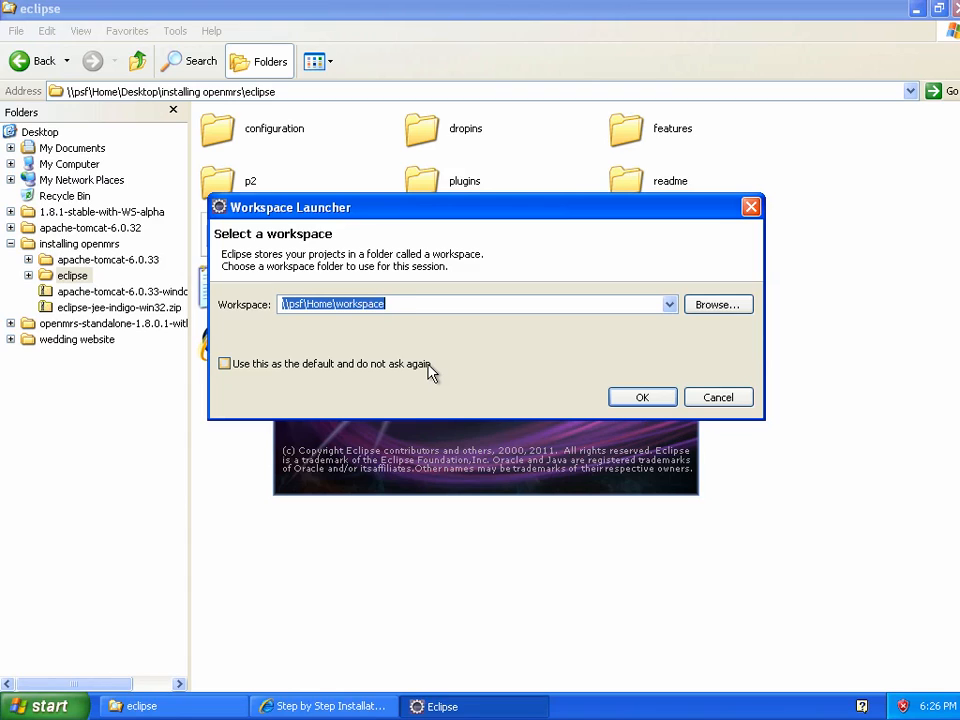
Step: Reopen the default workspace and search the Marketplace for 'maven integration'
{"action": "left_click", "coordinate": [642, 396]}
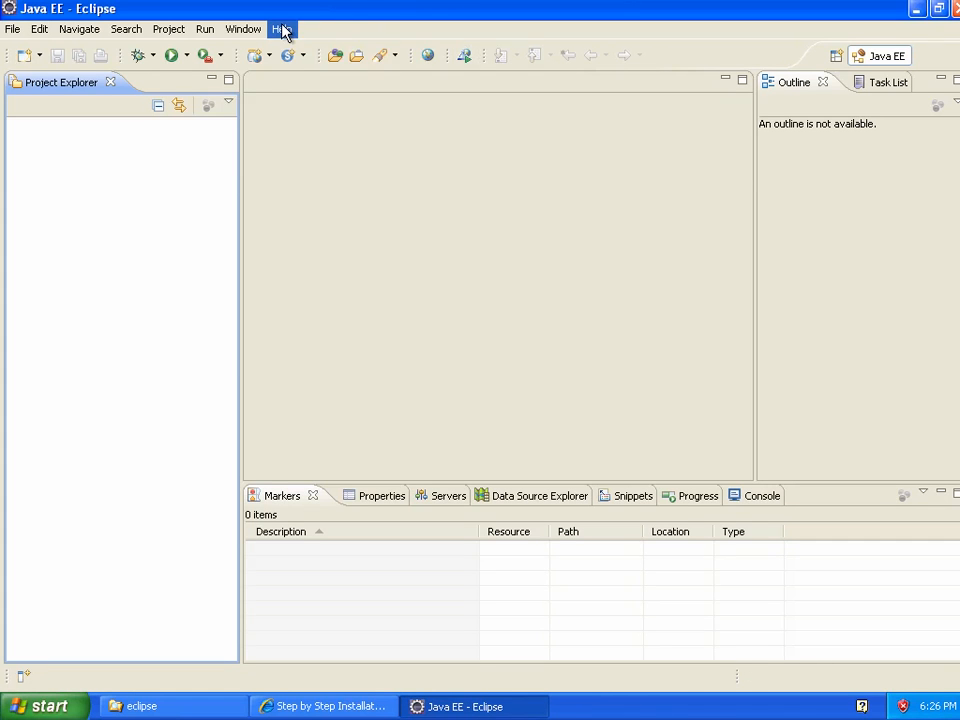
{"action": "left_click", "coordinate": [282, 28]}
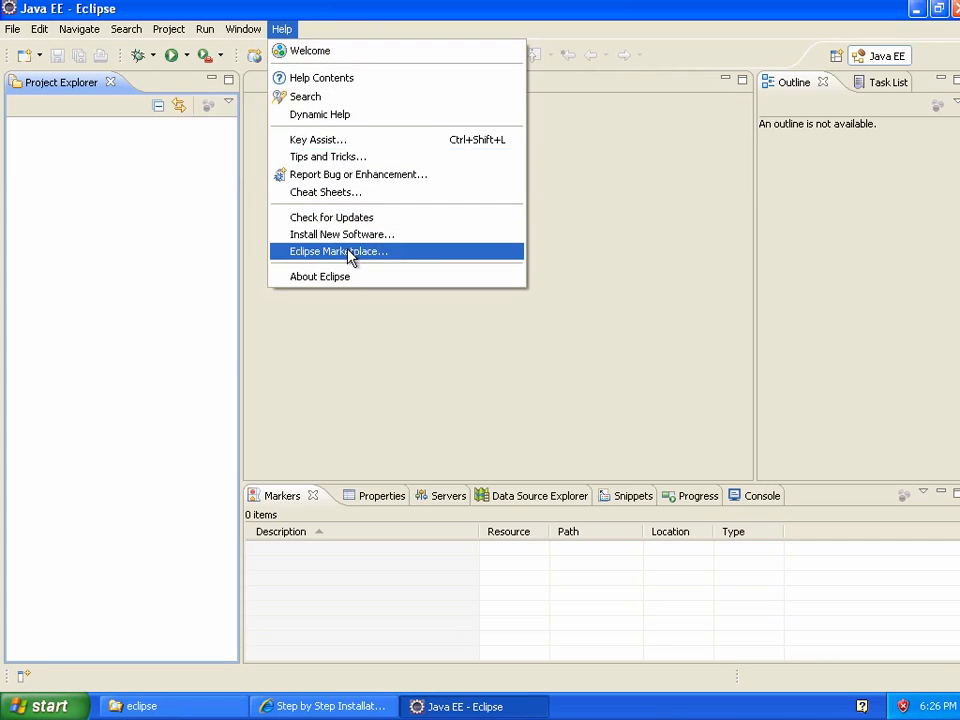
{"action": "left_click", "coordinate": [338, 252]}
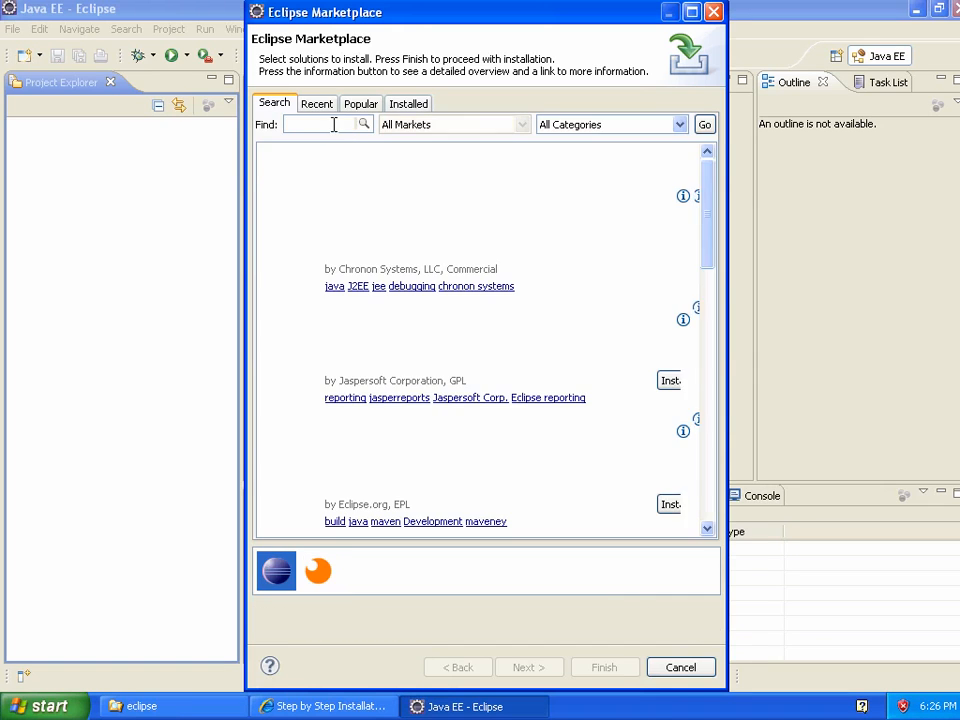
{"action": "type", "text": "maven"}
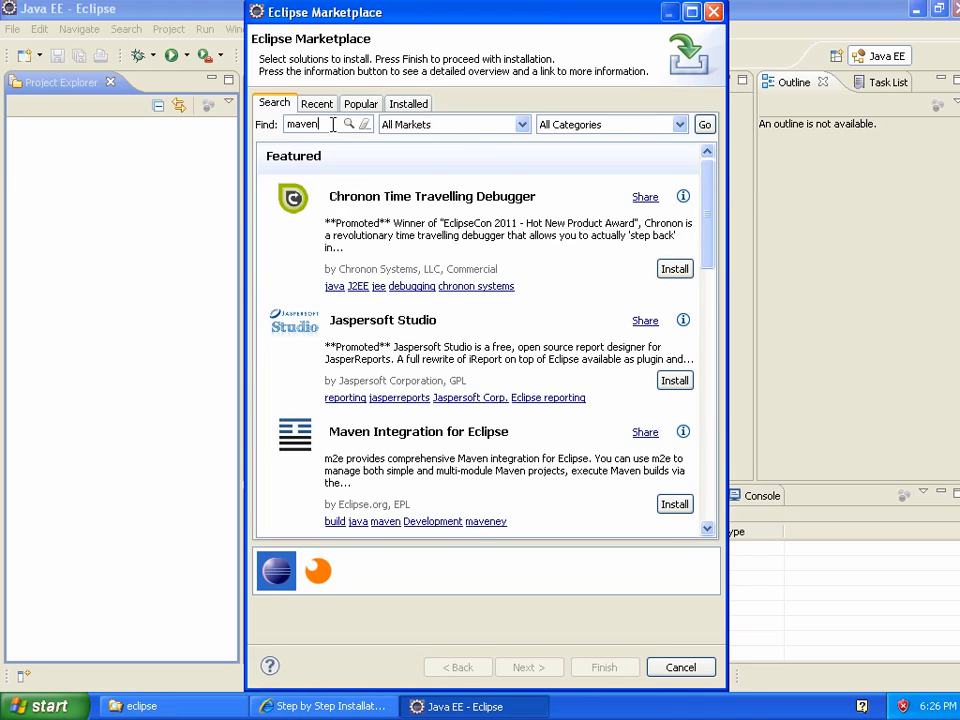
{"action": "type", "text": "integration"}
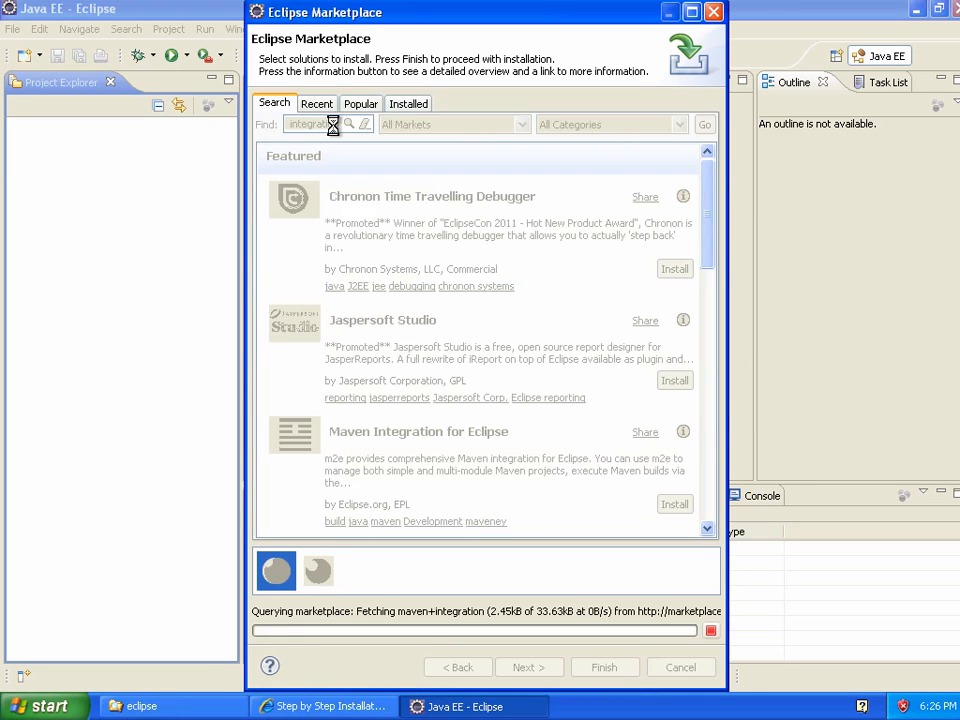
{"action": "left_click", "coordinate": [704, 124]}
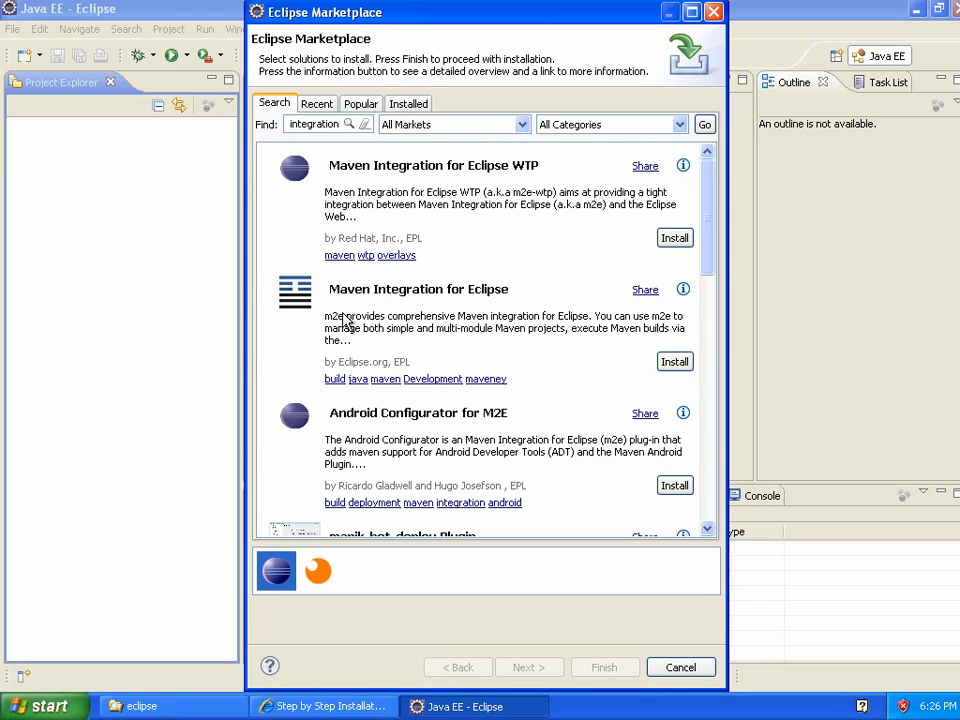
{"action": "mouse_move", "coordinate": [388, 308]}
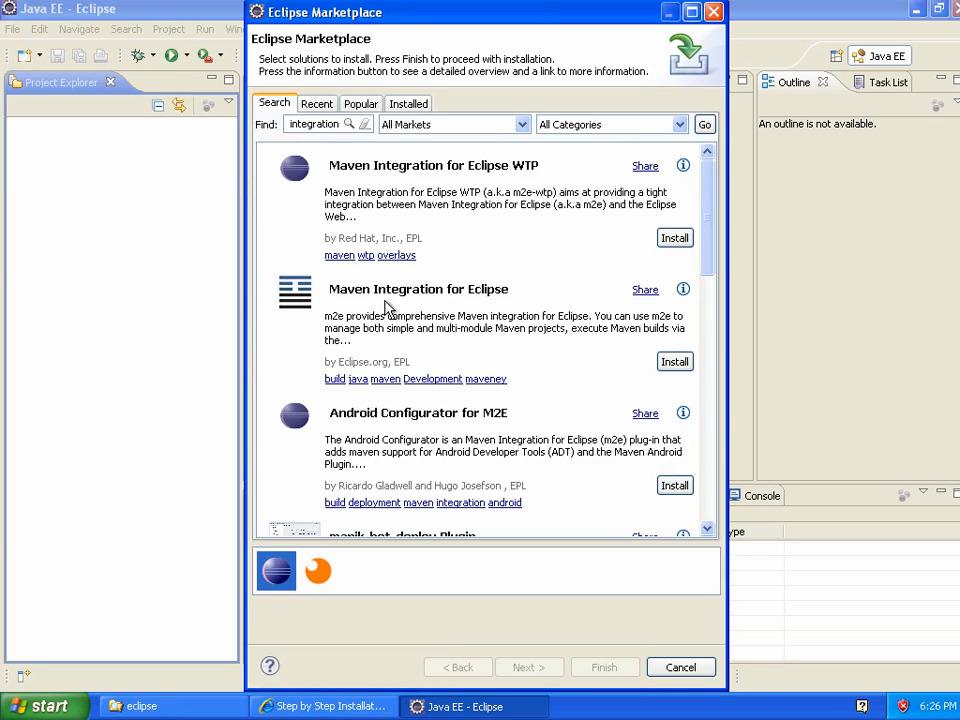
{"action": "mouse_move", "coordinate": [628, 350]}
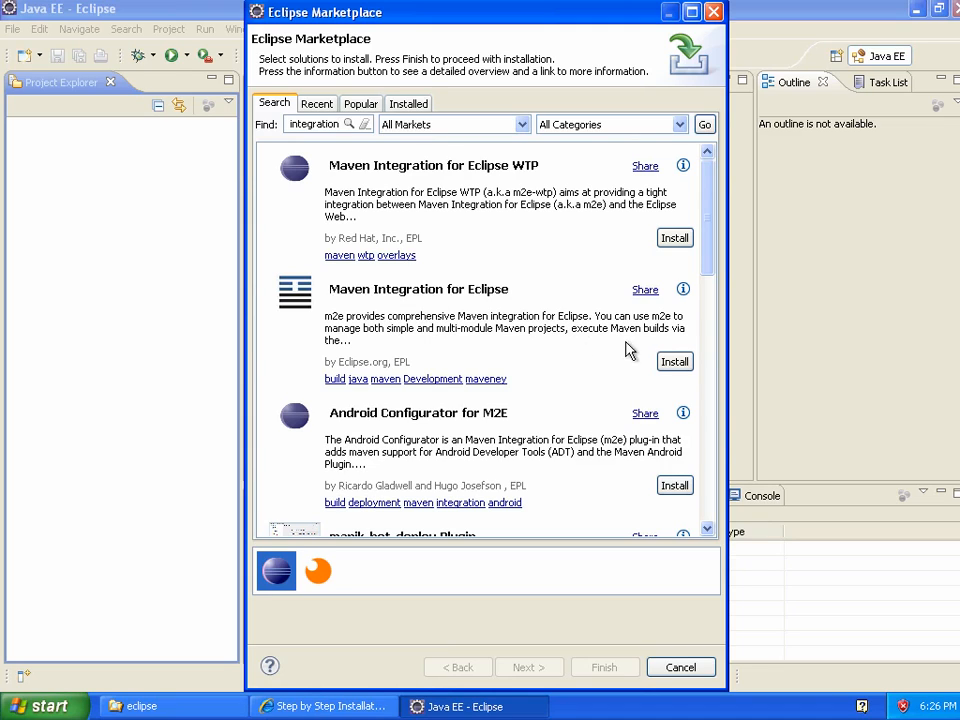
{"action": "mouse_move", "coordinate": [364, 368]}
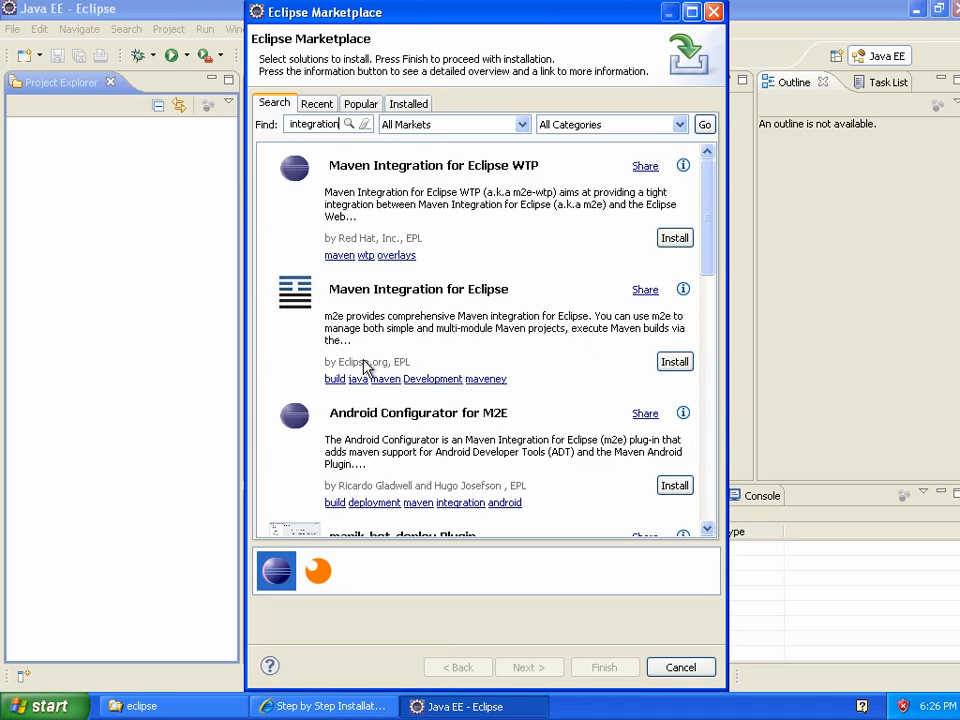
{"action": "mouse_move", "coordinate": [356, 362]}
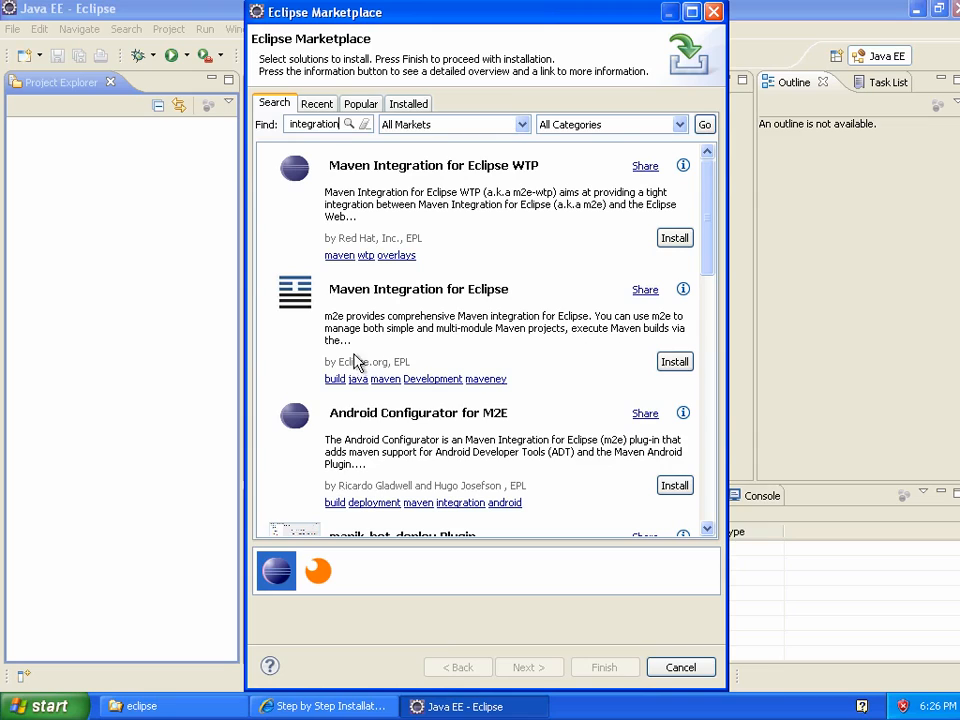
{"action": "mouse_move", "coordinate": [408, 352]}
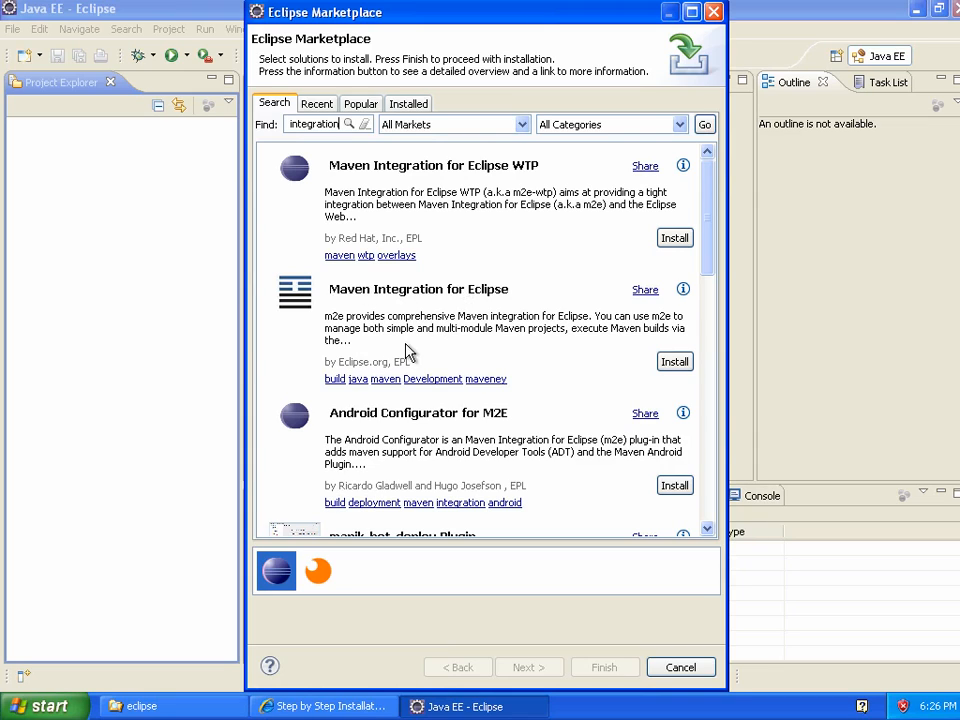
{"action": "mouse_move", "coordinate": [676, 360]}
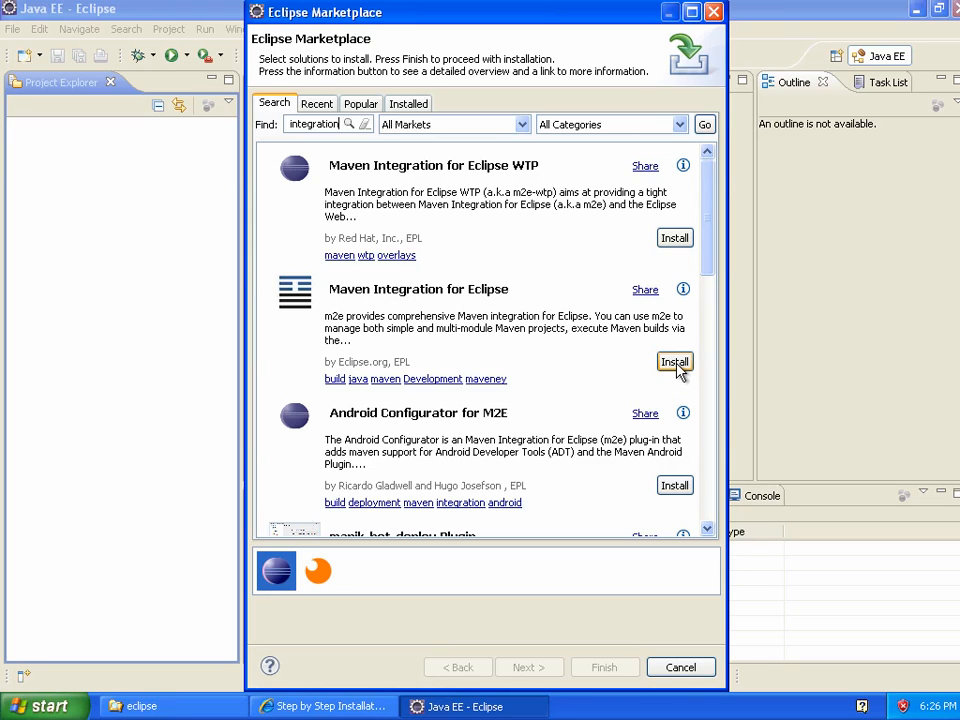
Step: Install Maven Integration for Eclipse, confirming its features and accepting the license
{"action": "left_click", "coordinate": [674, 362]}
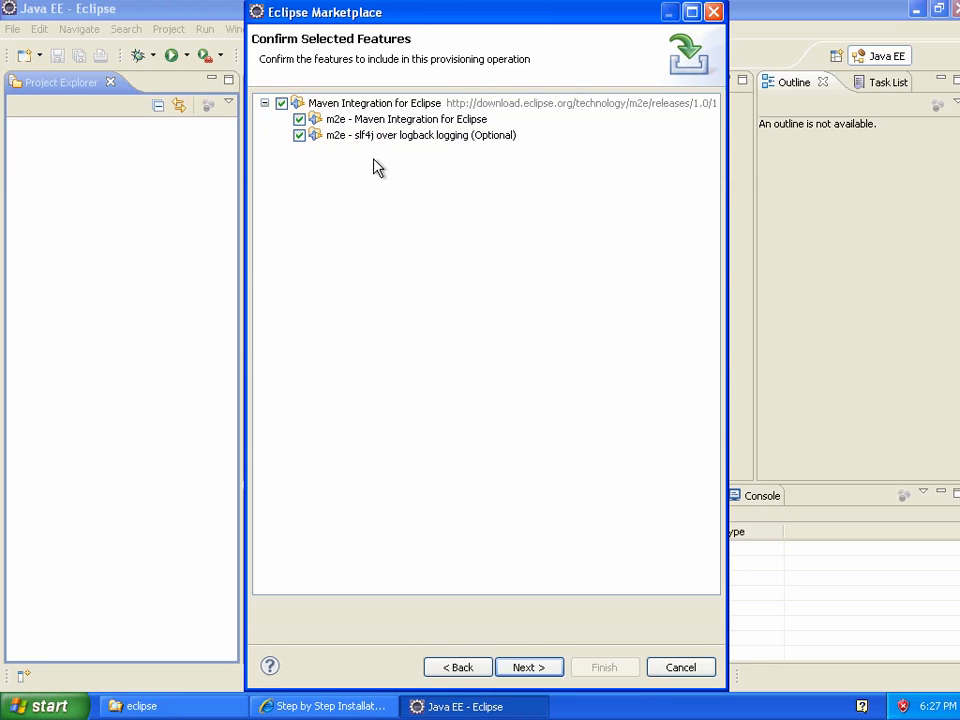
{"action": "mouse_move", "coordinate": [378, 136]}
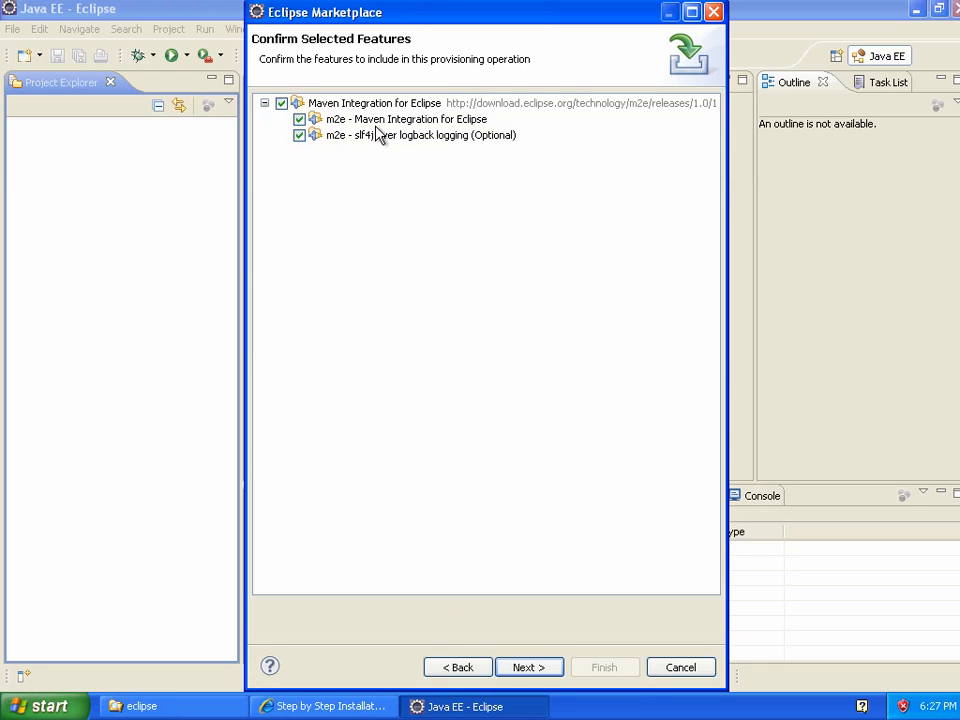
{"action": "mouse_move", "coordinate": [568, 572]}
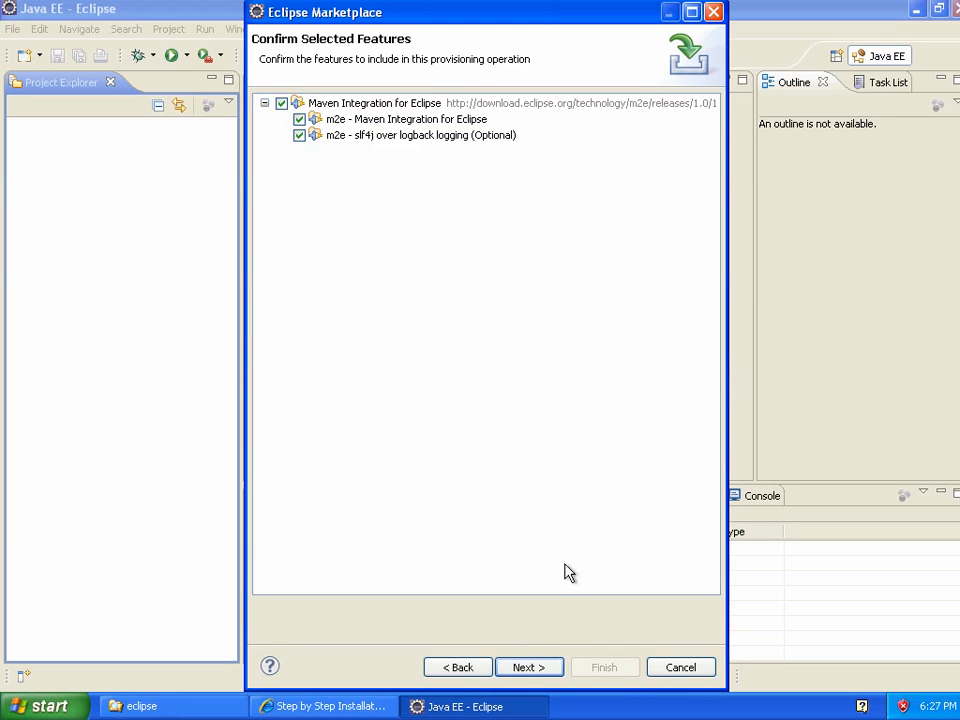
{"action": "left_click", "coordinate": [528, 668]}
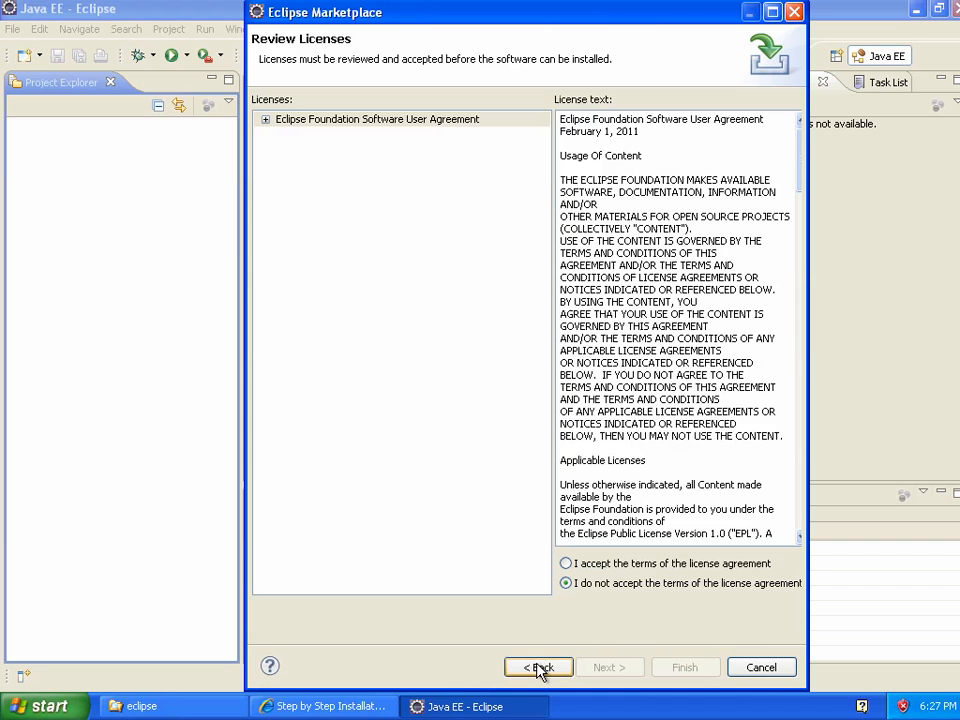
{"action": "left_click", "coordinate": [566, 564]}
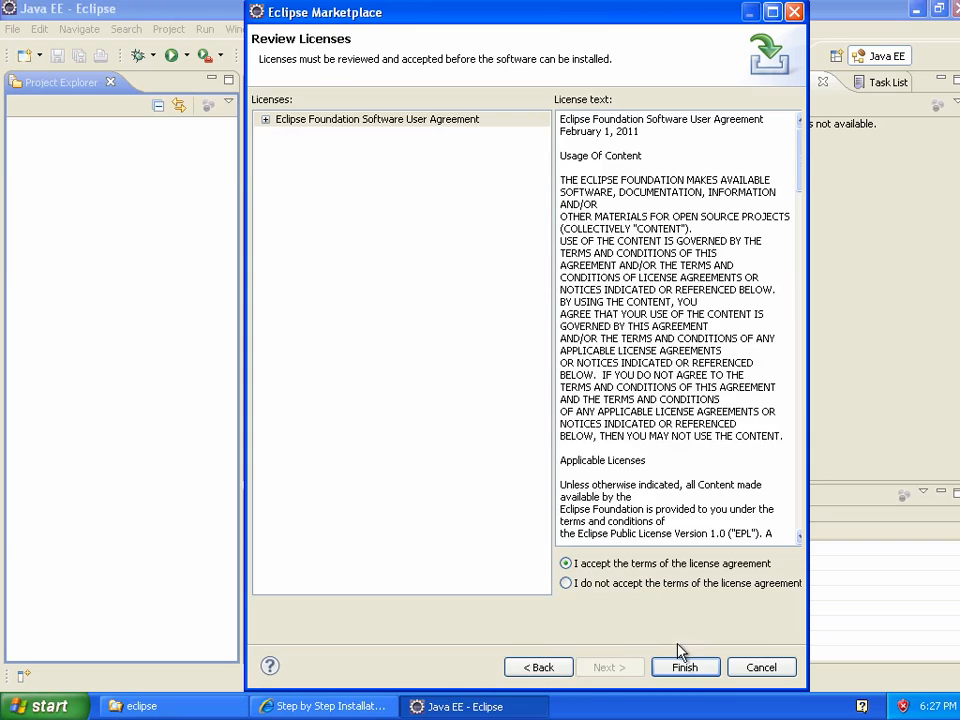
{"action": "left_click", "coordinate": [684, 668]}
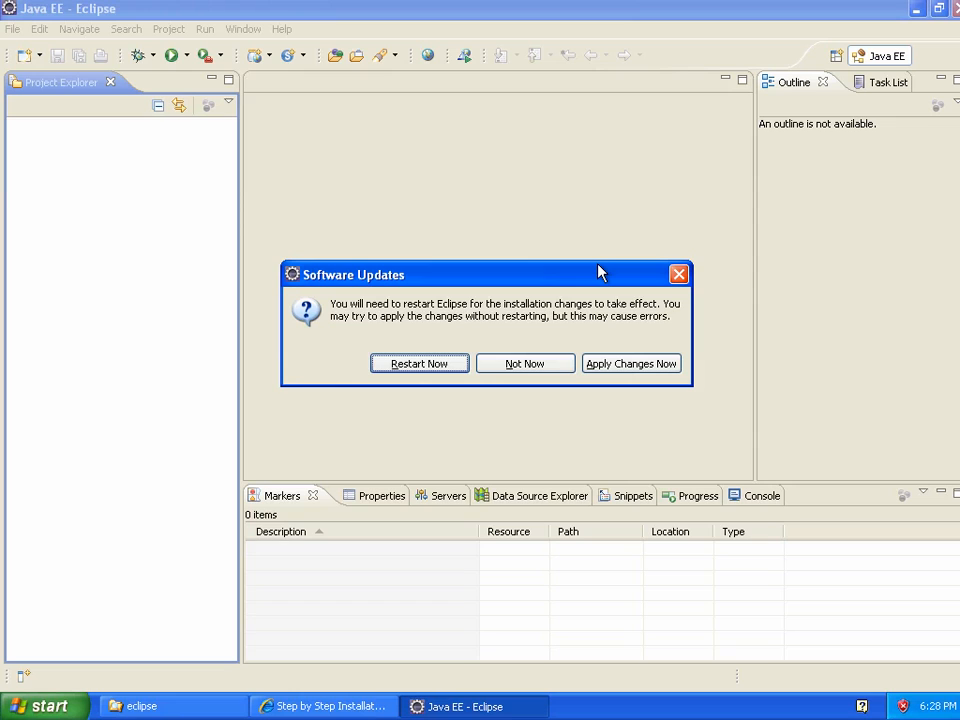
Step: Dismiss the restart prompt, relaunch eclipse.exe and open the default workspace
{"action": "left_click", "coordinate": [420, 364]}
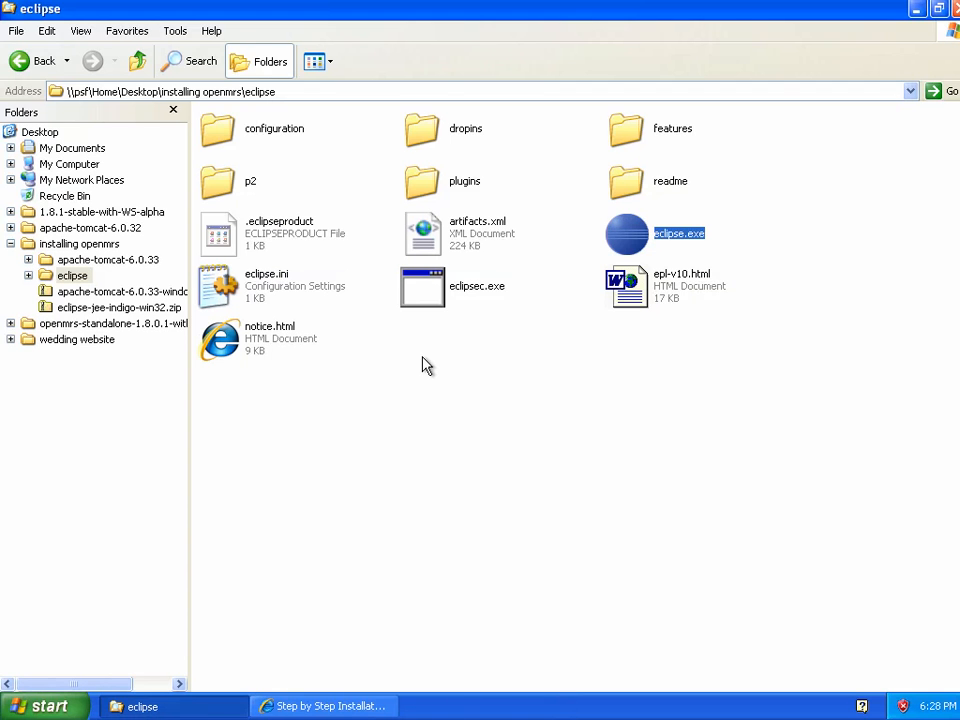
{"action": "double_click", "coordinate": [628, 232]}
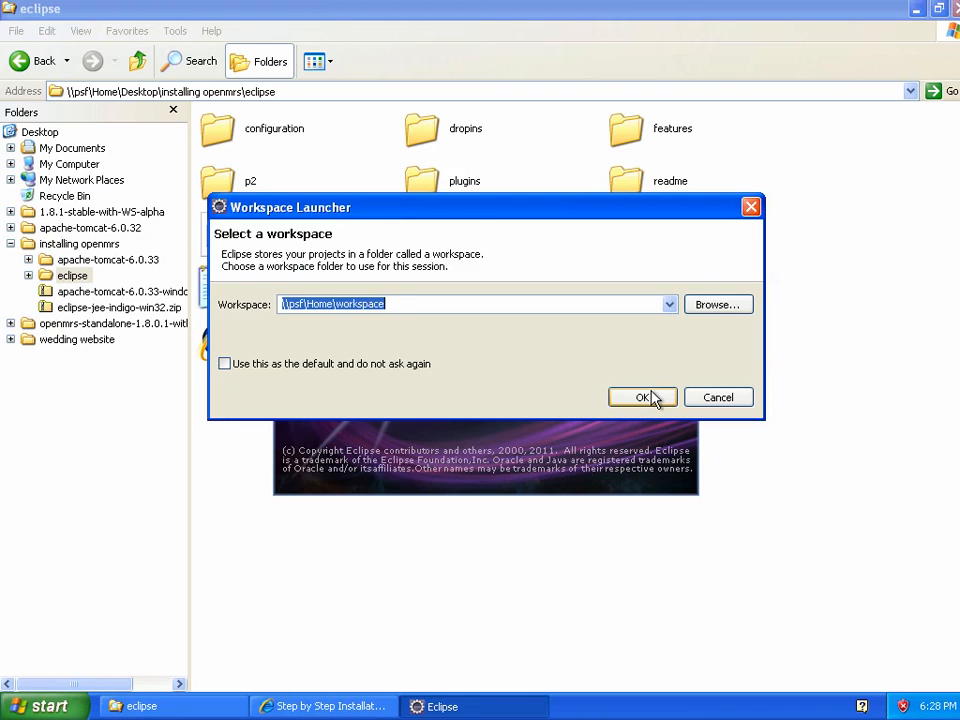
{"action": "left_click", "coordinate": [642, 396]}
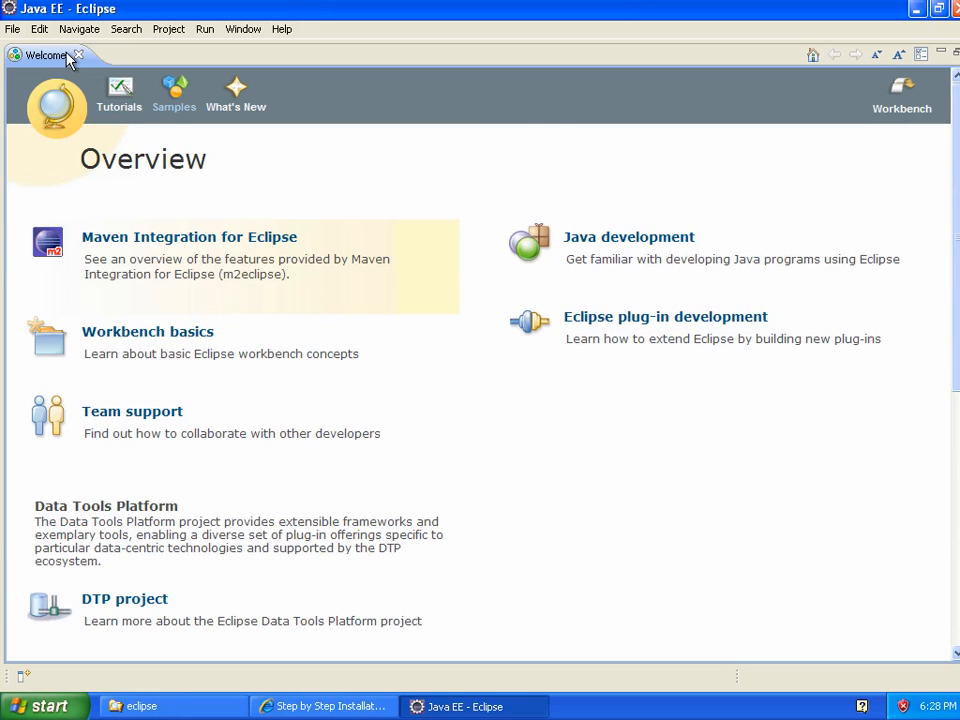
Step: Close the Welcome view and show the Maven Discovery page in Window > Preferences
{"action": "left_click", "coordinate": [78, 56]}
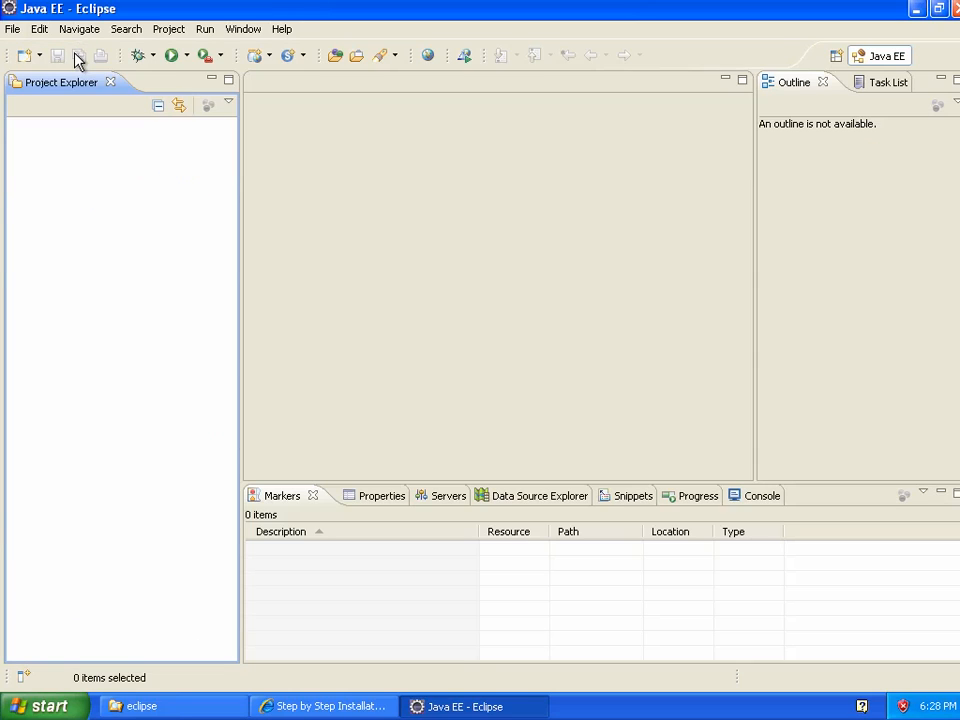
{"action": "mouse_move", "coordinate": [76, 56]}
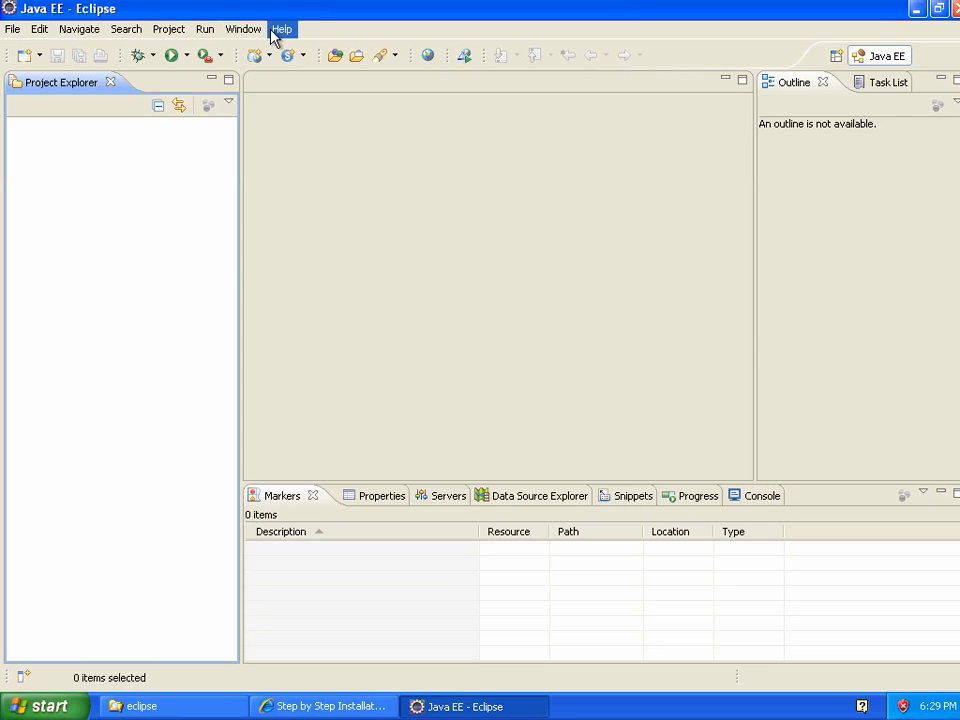
{"action": "left_click", "coordinate": [244, 28]}
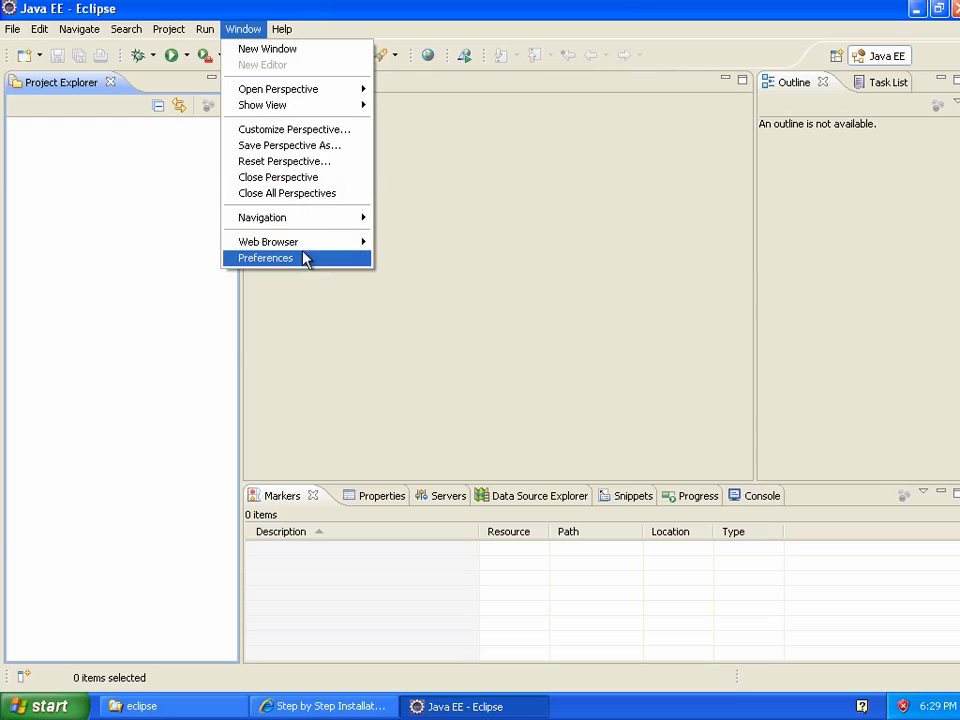
{"action": "left_click", "coordinate": [264, 258]}
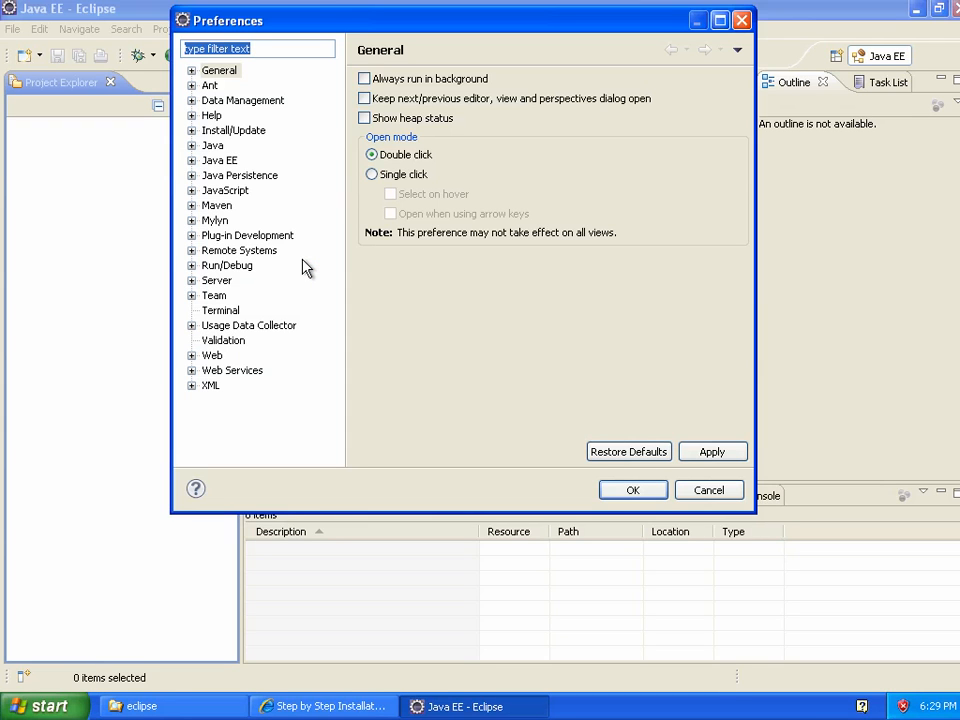
{"action": "mouse_move", "coordinate": [246, 184]}
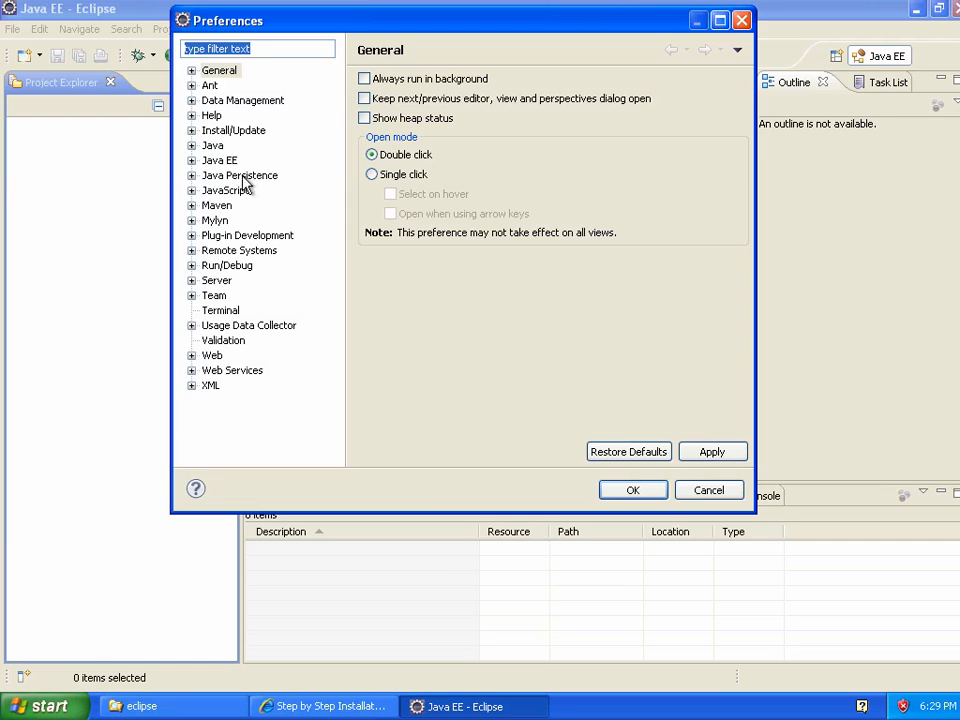
{"action": "left_click", "coordinate": [216, 204]}
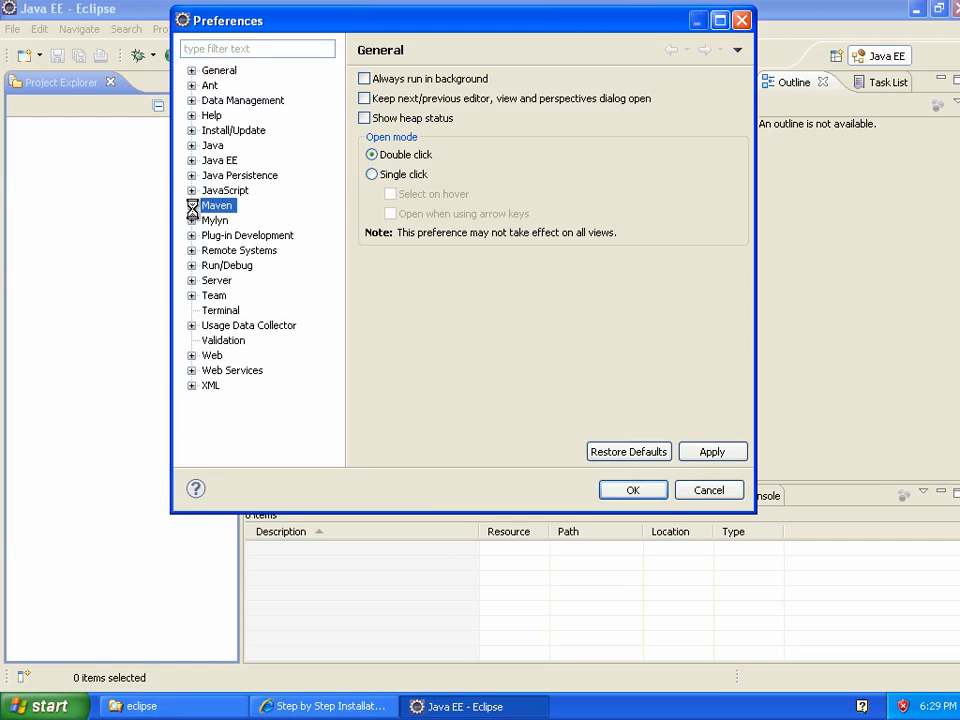
{"action": "left_click", "coordinate": [192, 204]}
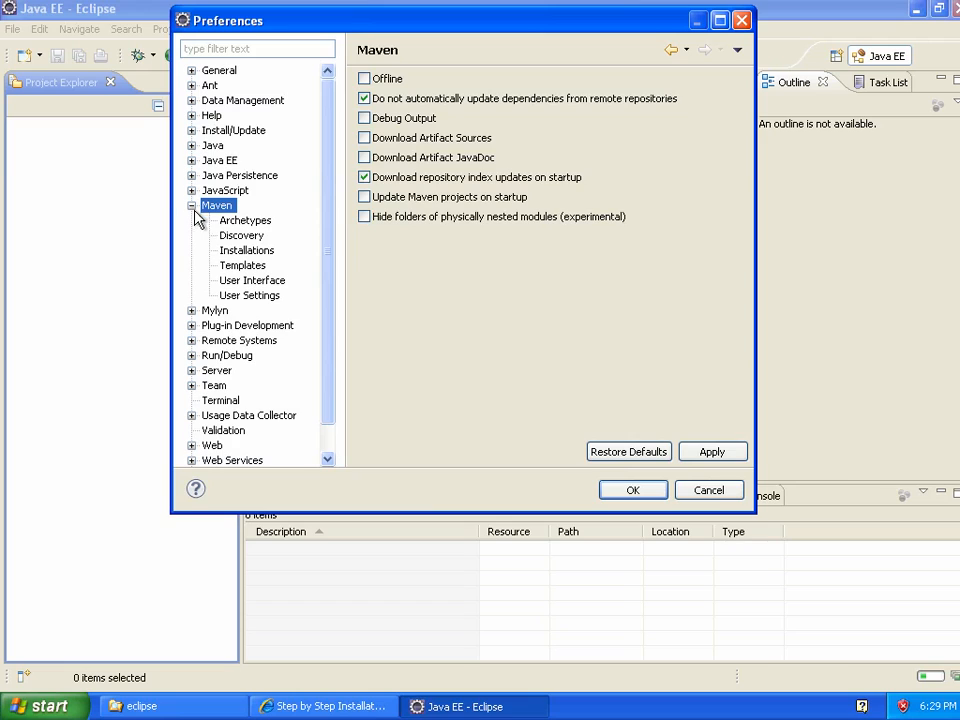
{"action": "left_click", "coordinate": [242, 236]}
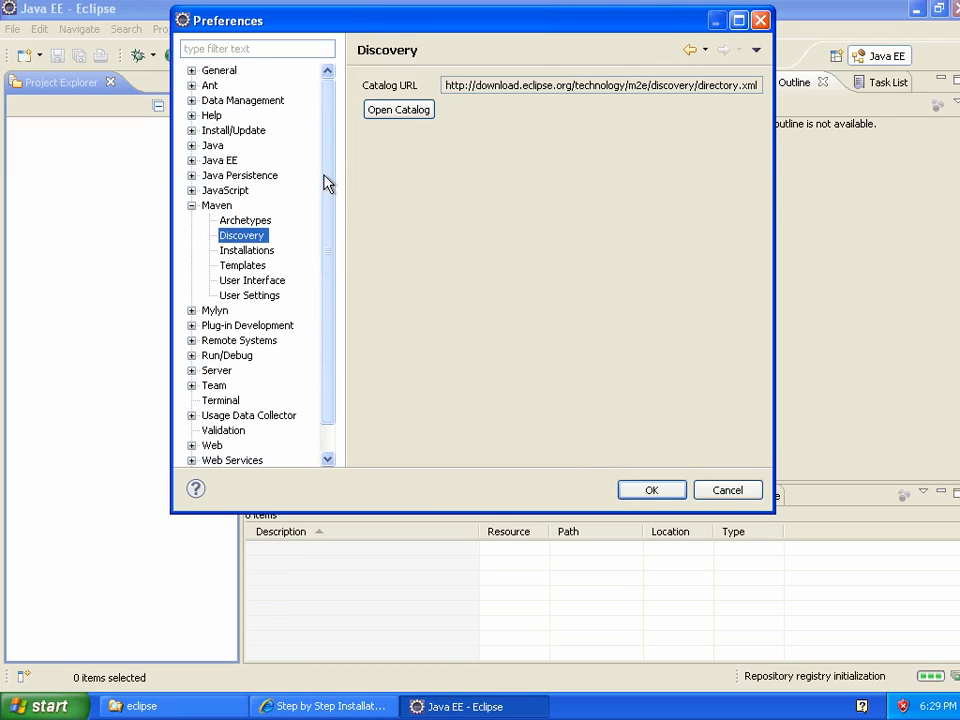
{"action": "left_click", "coordinate": [398, 108]}
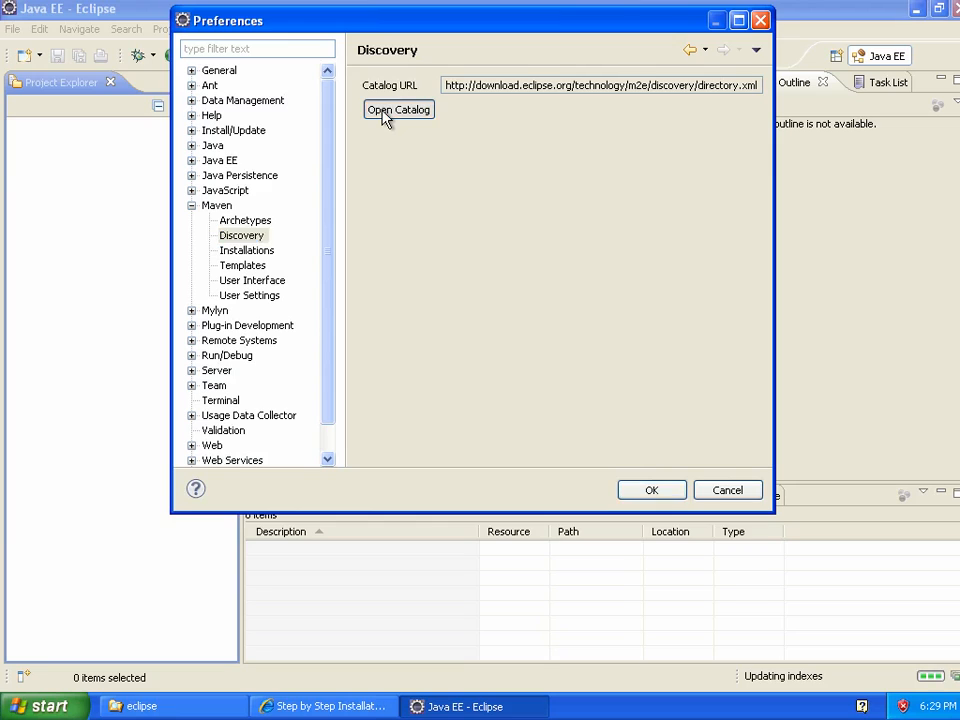
Step: In the m2e catalog, search 'scm' and choose the maven-scm-plugin connector and m2e-subclipse for install
{"action": "left_click", "coordinate": [398, 108]}
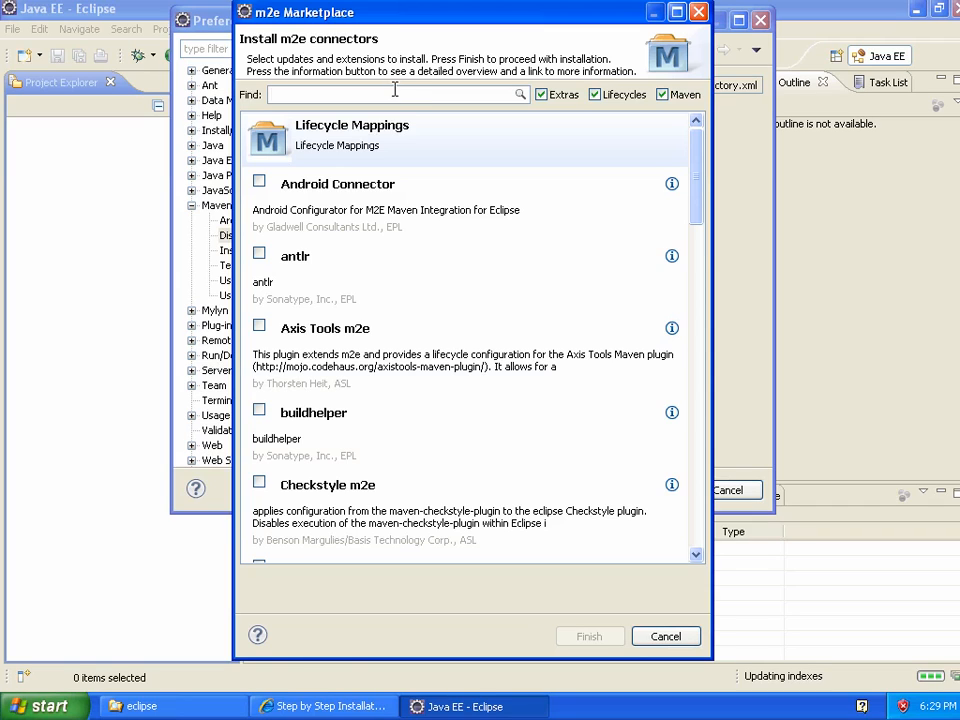
{"action": "type", "text": "scm"}
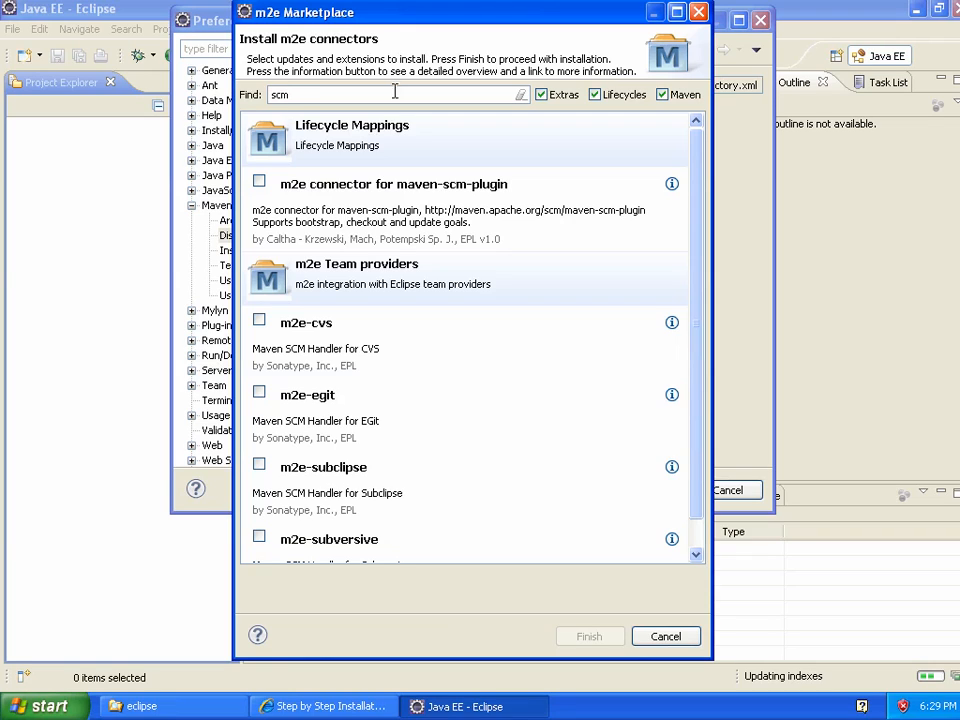
{"action": "left_click", "coordinate": [260, 184]}
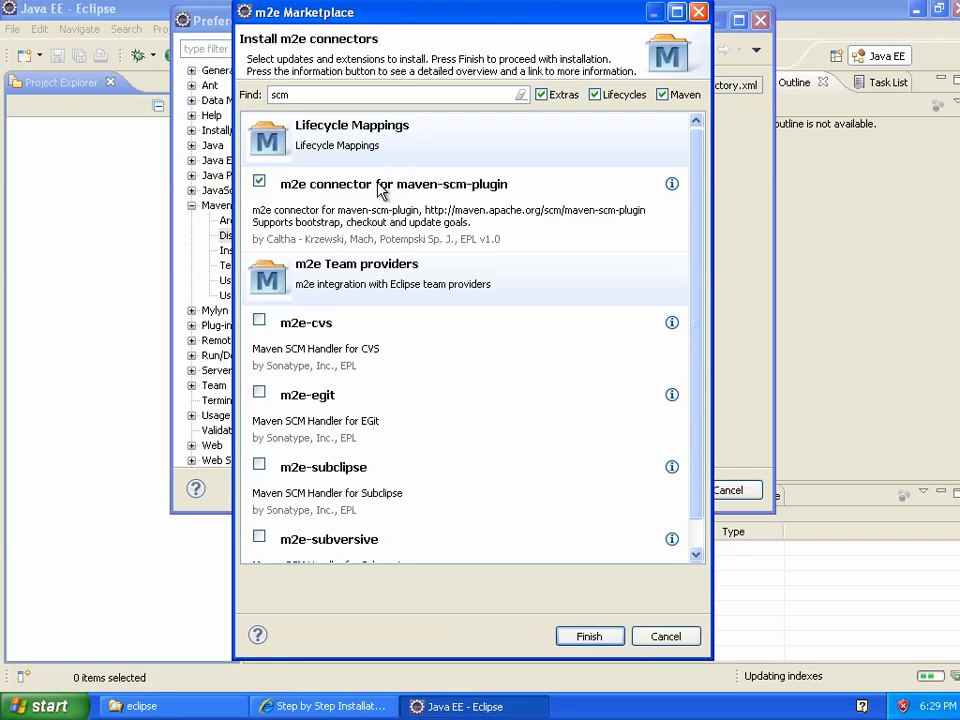
{"action": "mouse_move", "coordinate": [350, 192]}
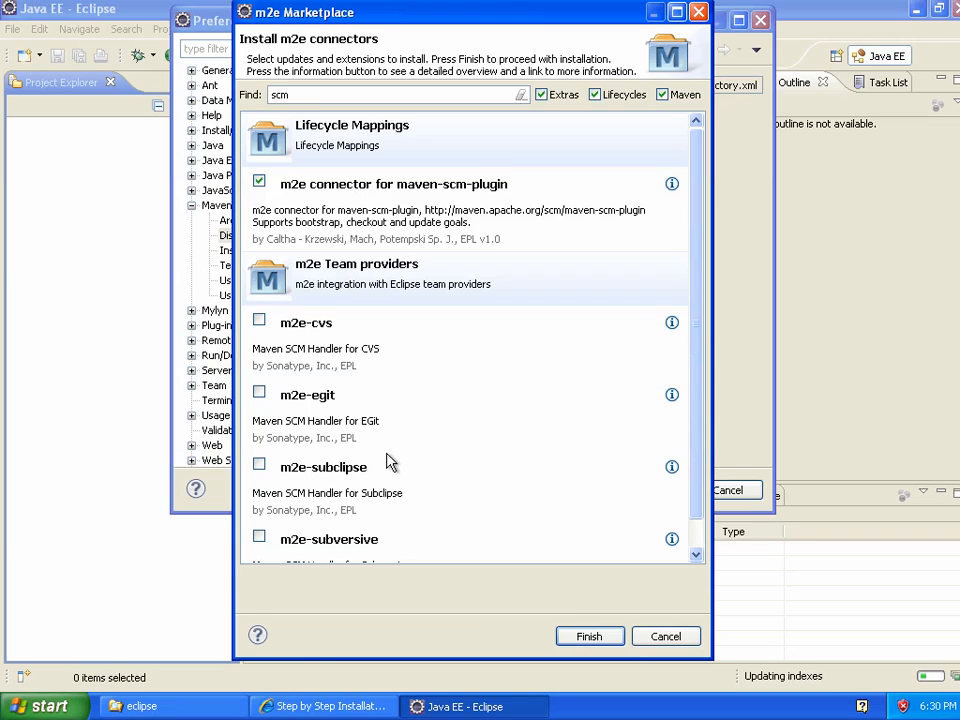
{"action": "mouse_move", "coordinate": [368, 468]}
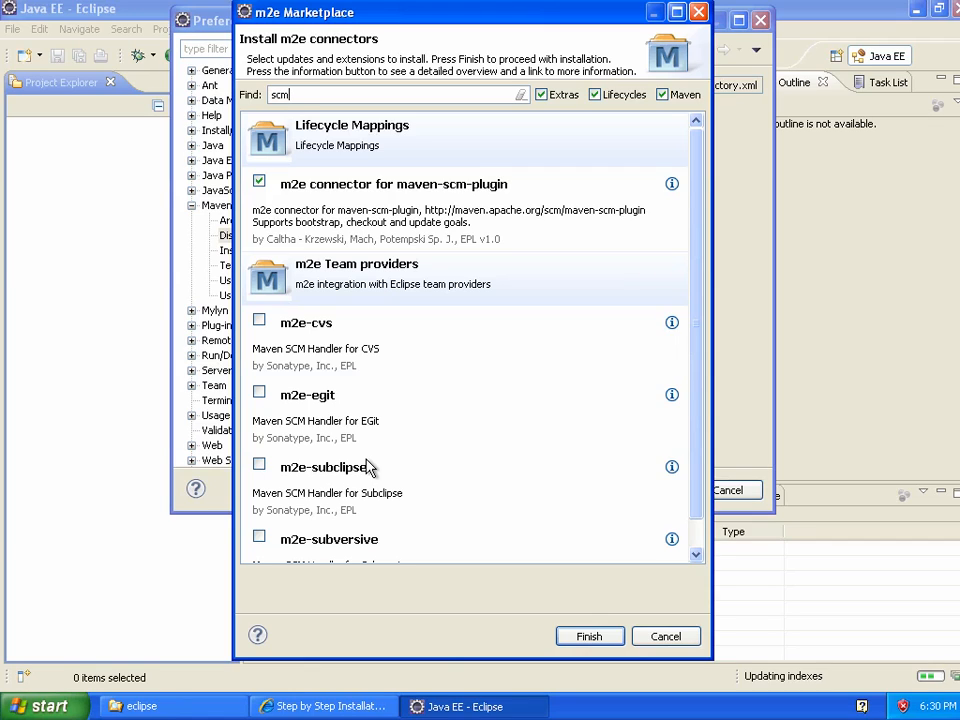
{"action": "mouse_move", "coordinate": [368, 472]}
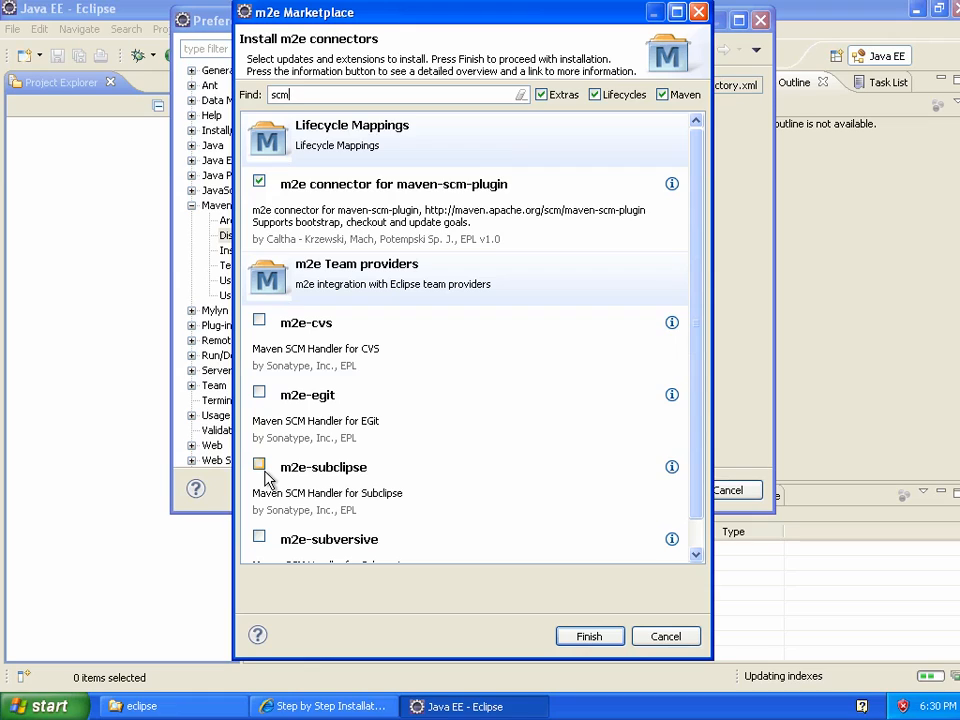
{"action": "left_click", "coordinate": [260, 464]}
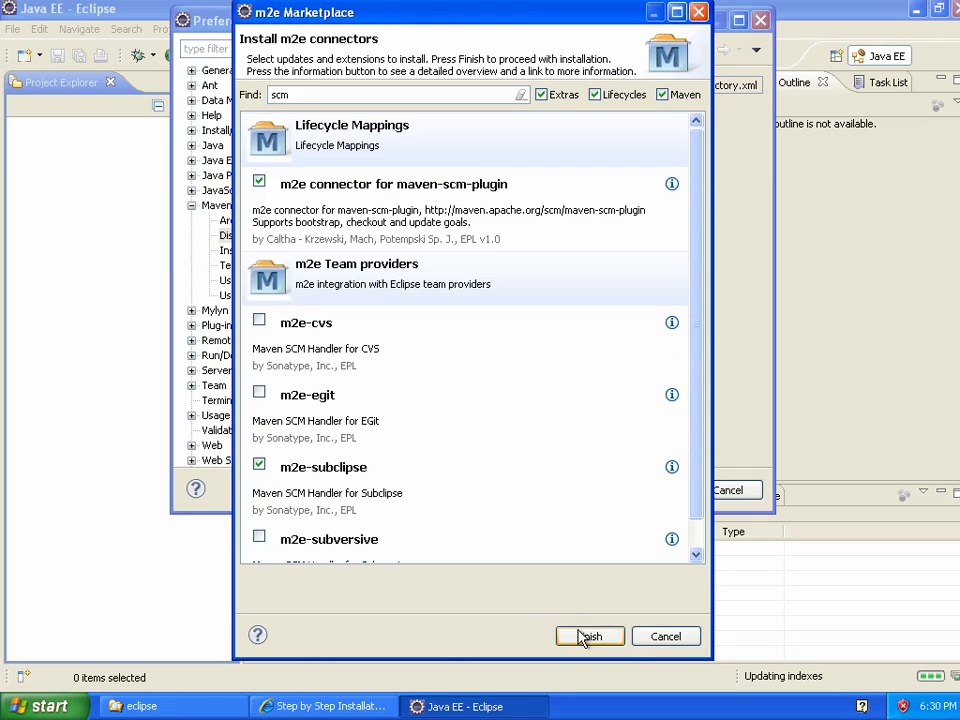
{"action": "left_click", "coordinate": [588, 636]}
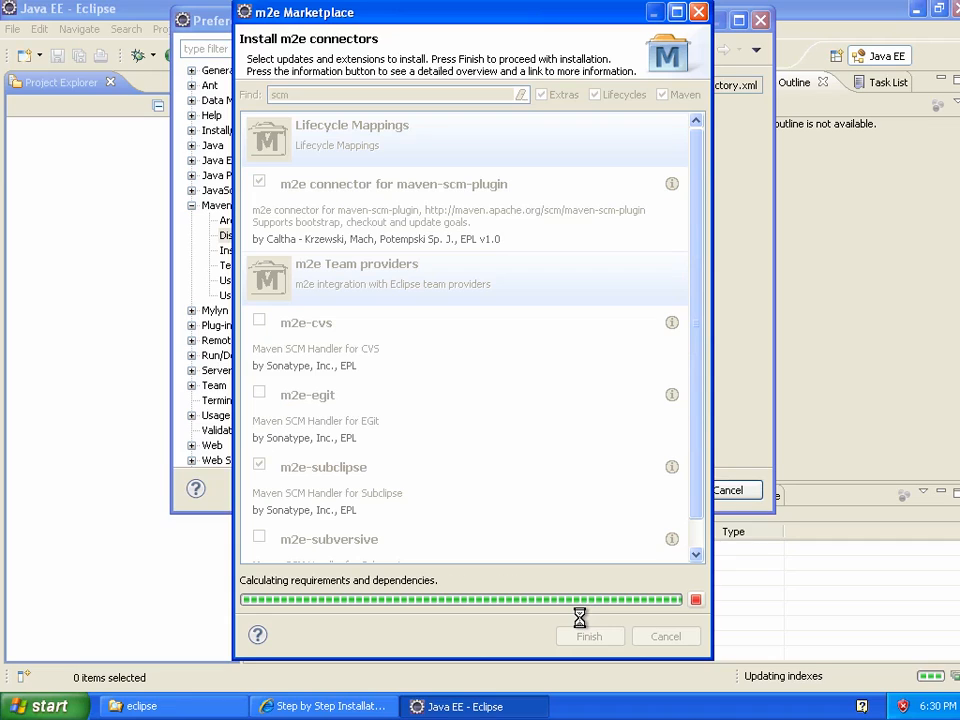
{"action": "mouse_move", "coordinate": [578, 616]}
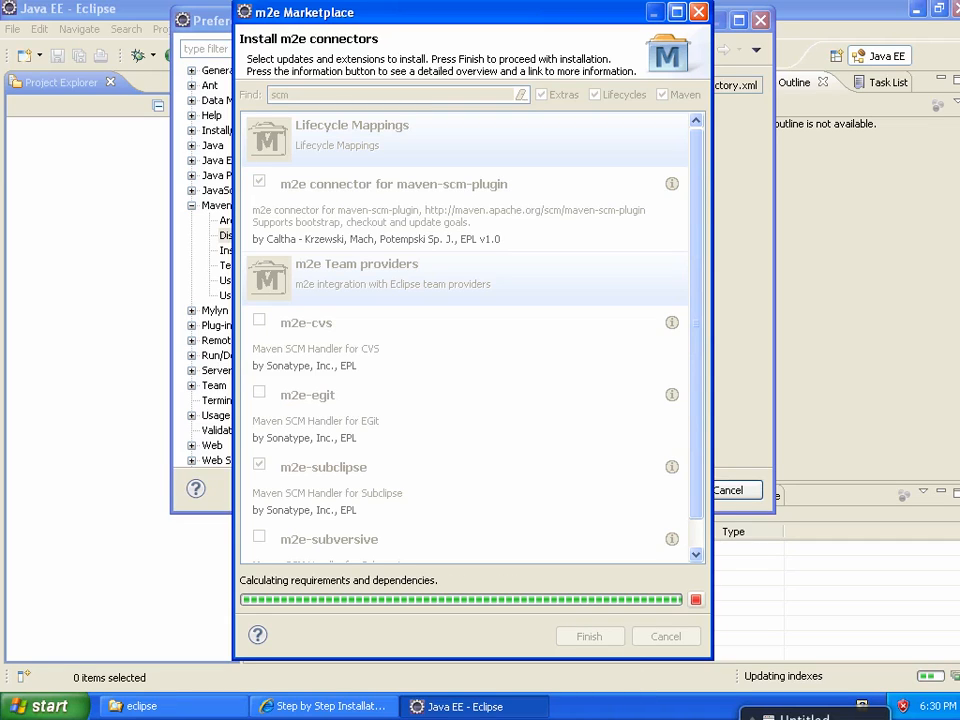
Step: Step through the Install wizard, accept the licence terms and start installing the two connectors
{"action": "left_click", "coordinate": [588, 636]}
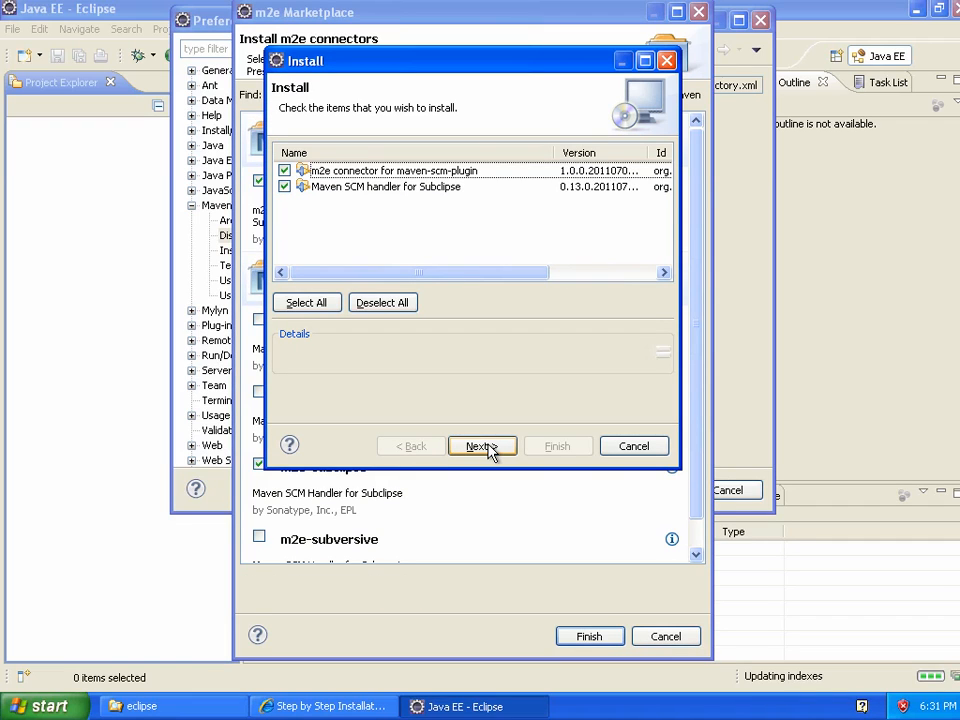
{"action": "left_click", "coordinate": [482, 446]}
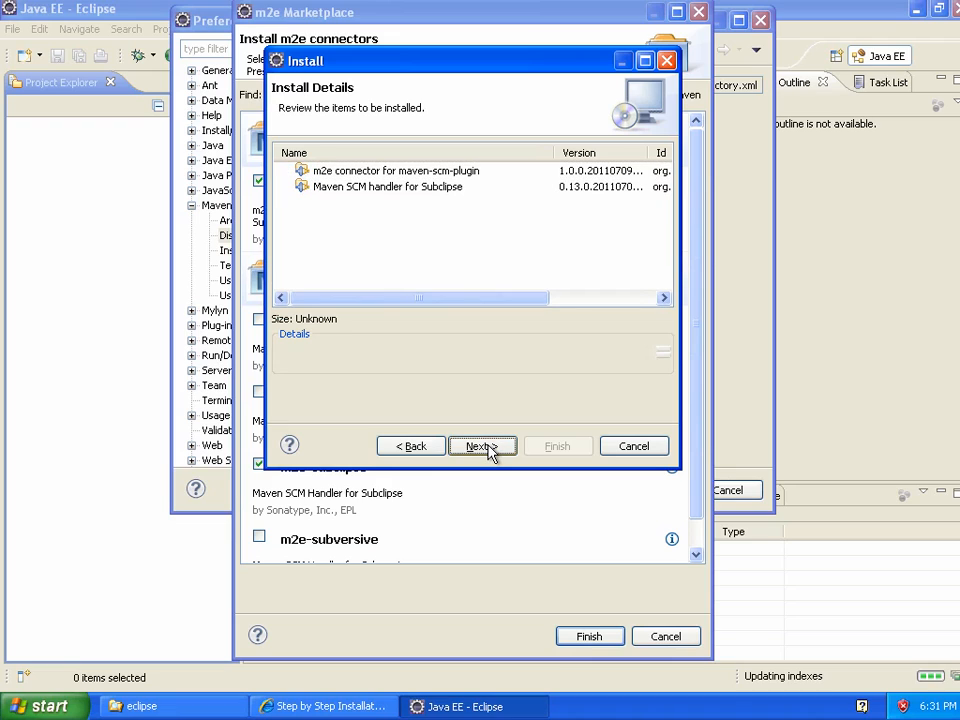
{"action": "left_click", "coordinate": [482, 444]}
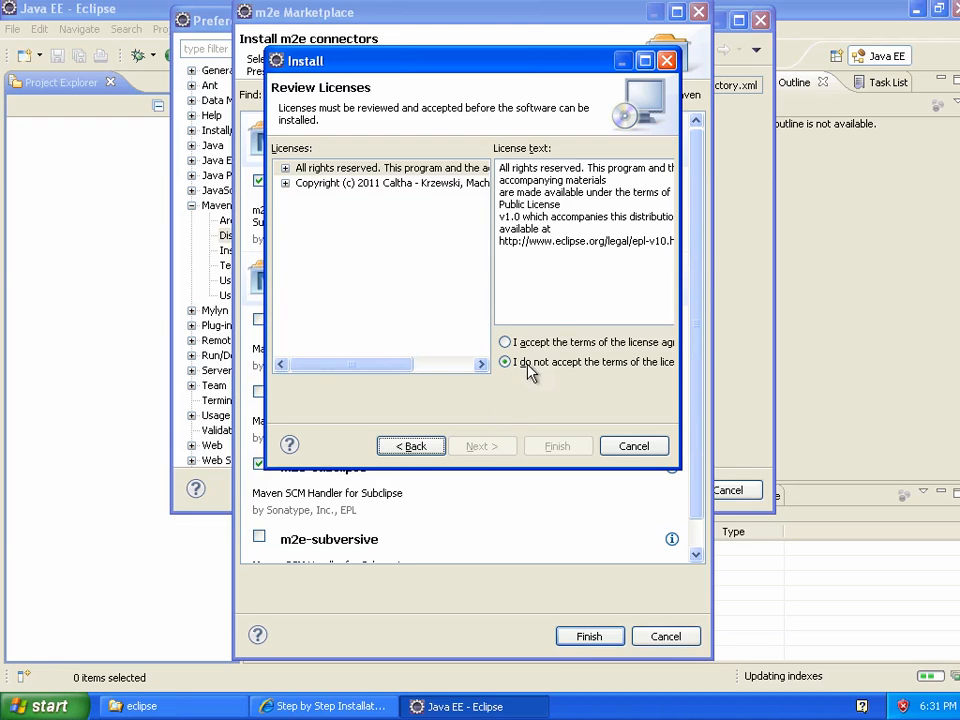
{"action": "left_click", "coordinate": [504, 342]}
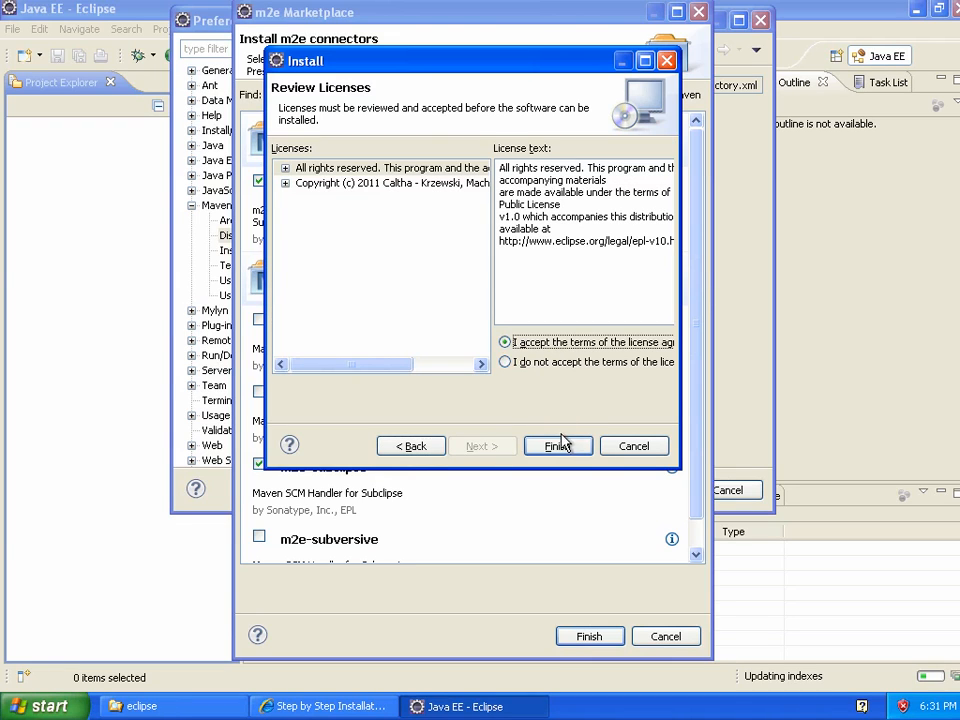
{"action": "left_click", "coordinate": [556, 444]}
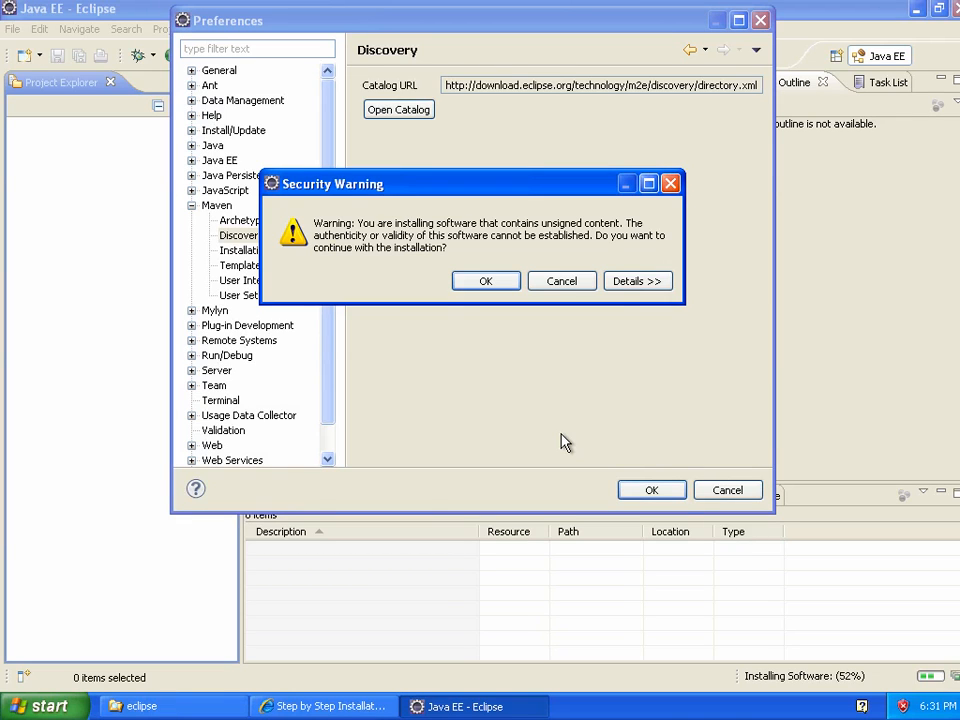
{"action": "mouse_move", "coordinate": [528, 376]}
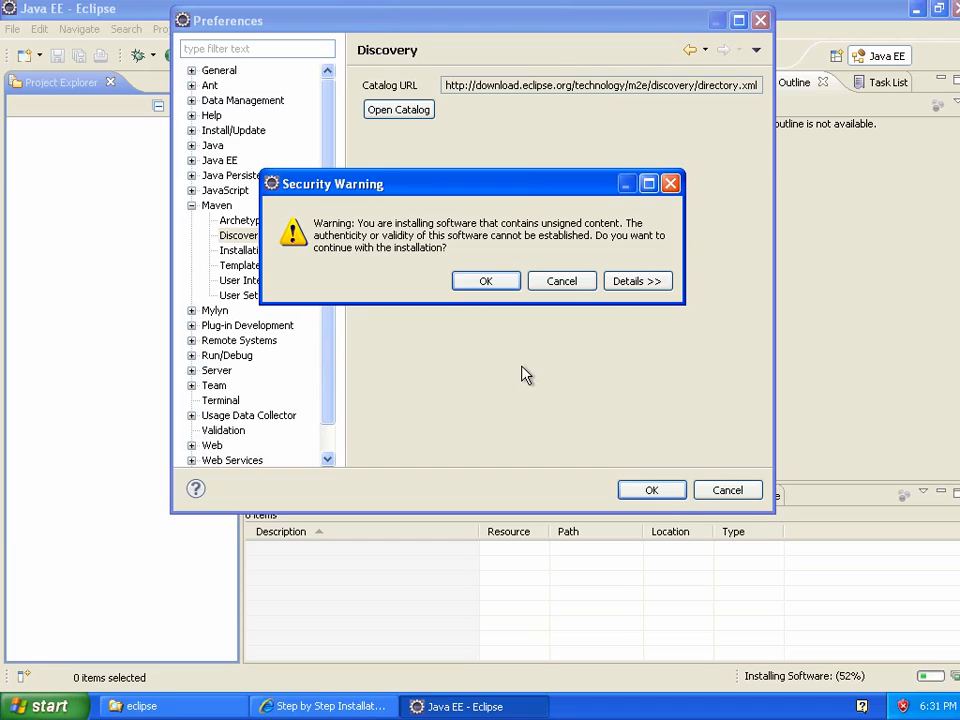
{"action": "mouse_move", "coordinate": [500, 308]}
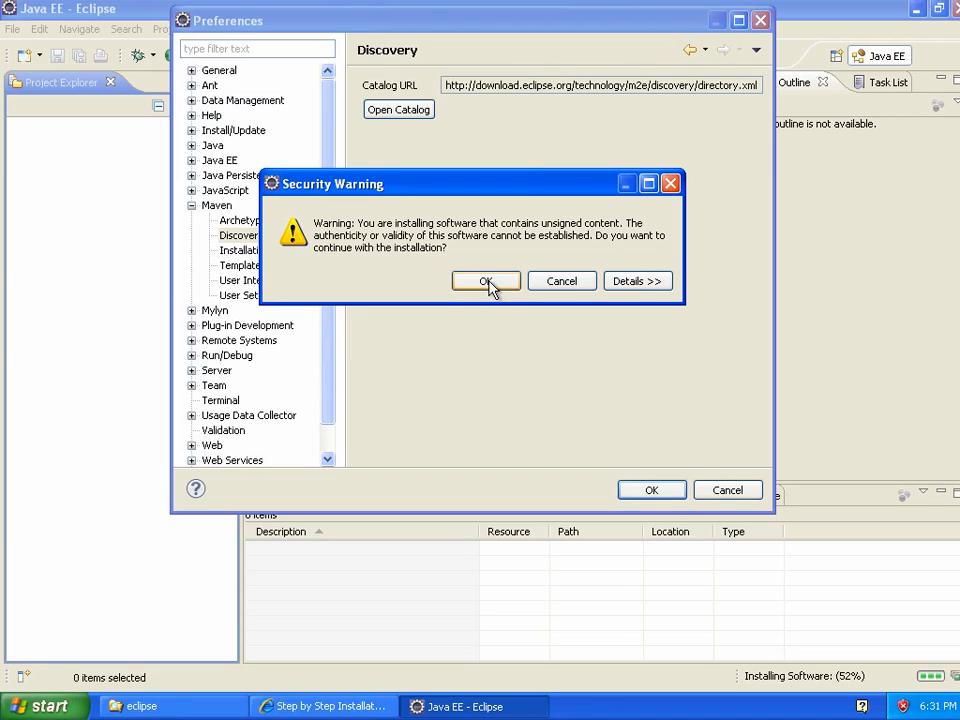
Step: Confirm the Security Warning to allow installing the unsigned connector software
{"action": "left_click", "coordinate": [486, 280]}
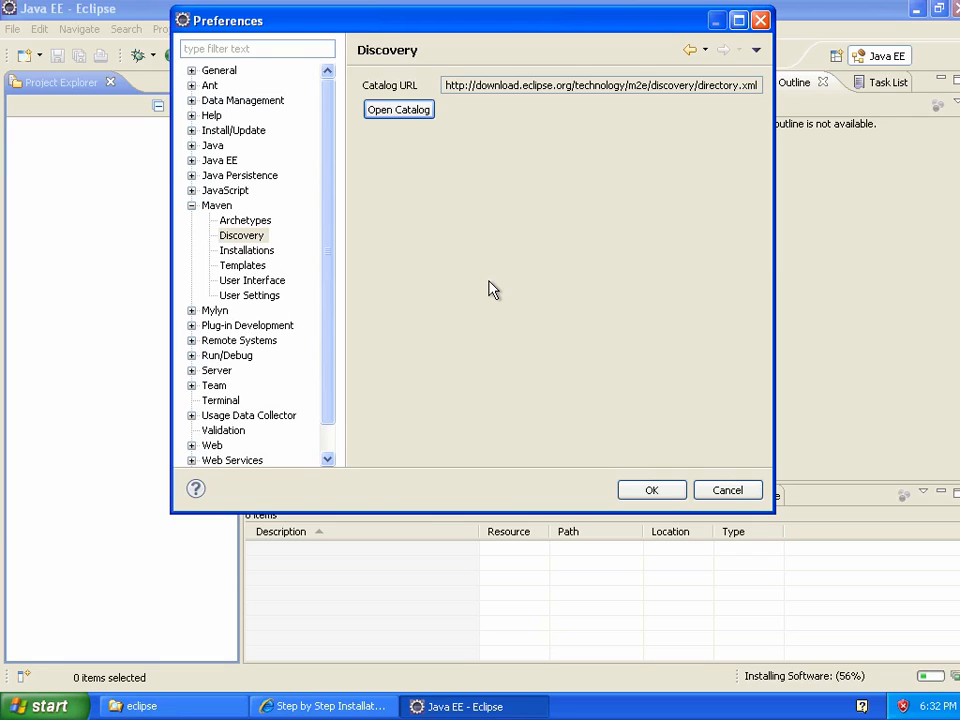
{"action": "mouse_move", "coordinate": [800, 678]}
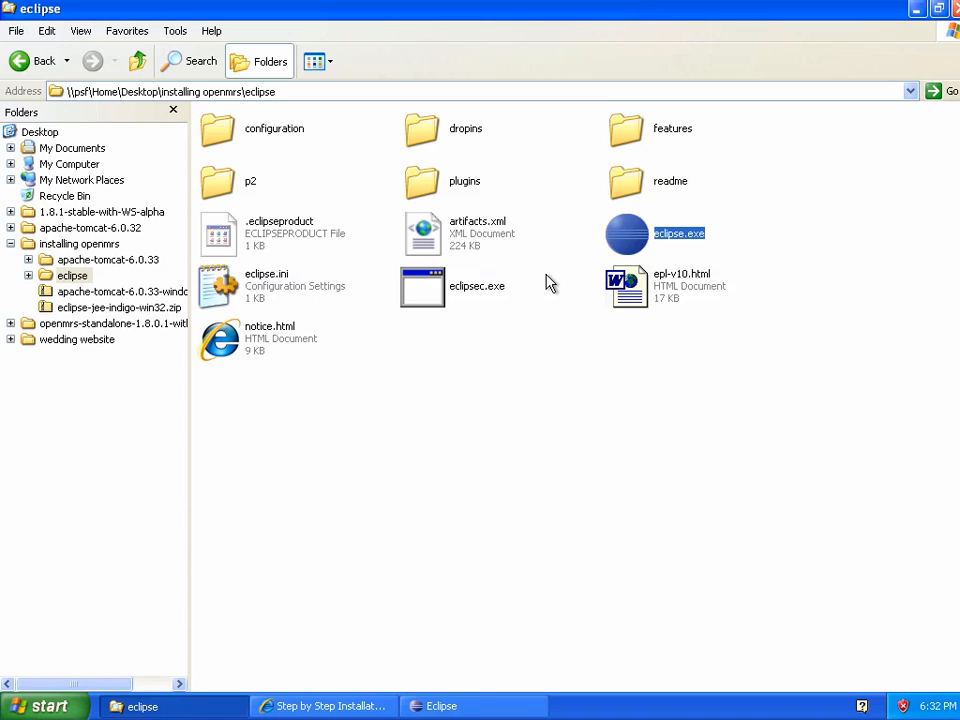
{"action": "mouse_move", "coordinate": [690, 512]}
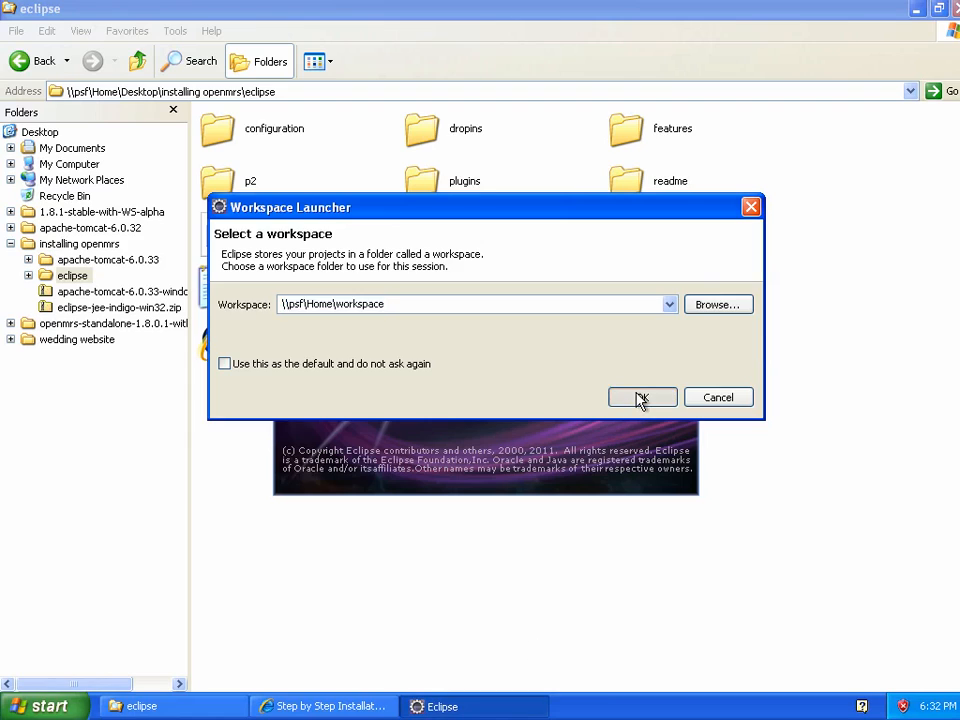
Step: Accept the default workspace in the Workspace Launcher so Eclipse Indigo starts loading
{"action": "left_click", "coordinate": [642, 396]}
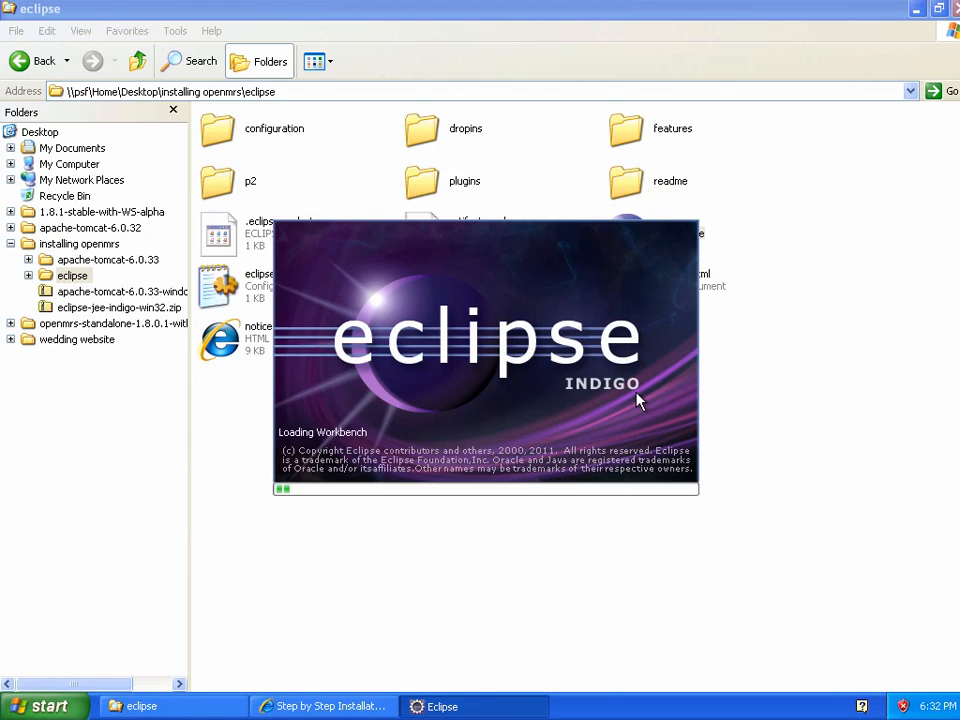